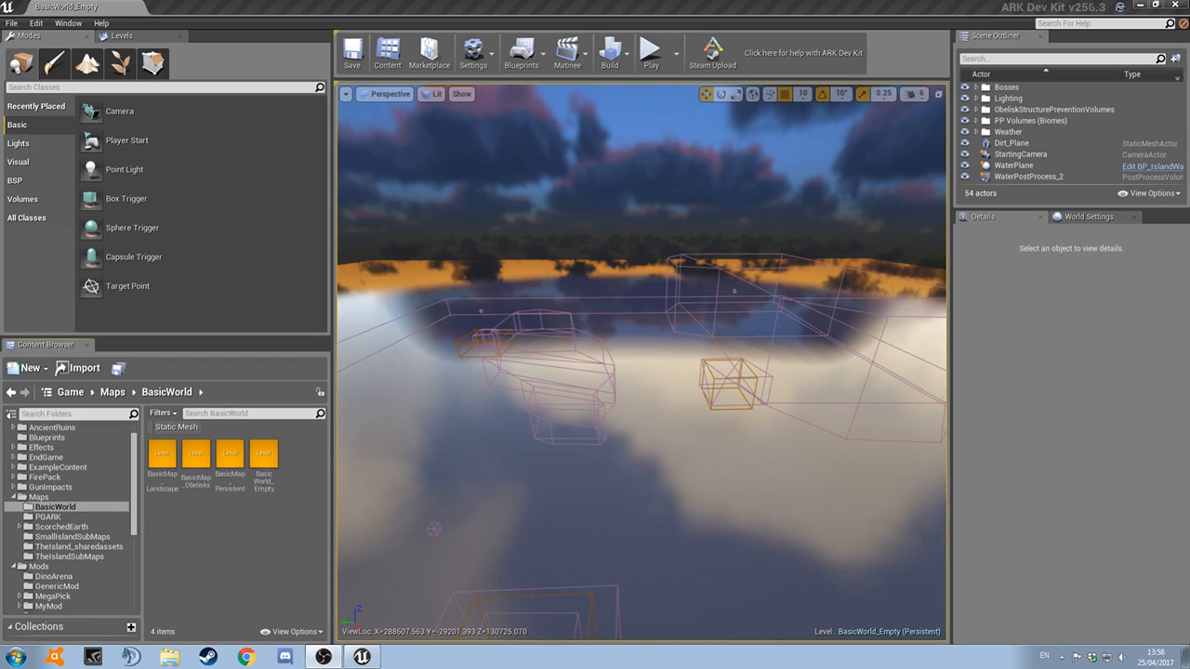
mouse_move(249, 528)
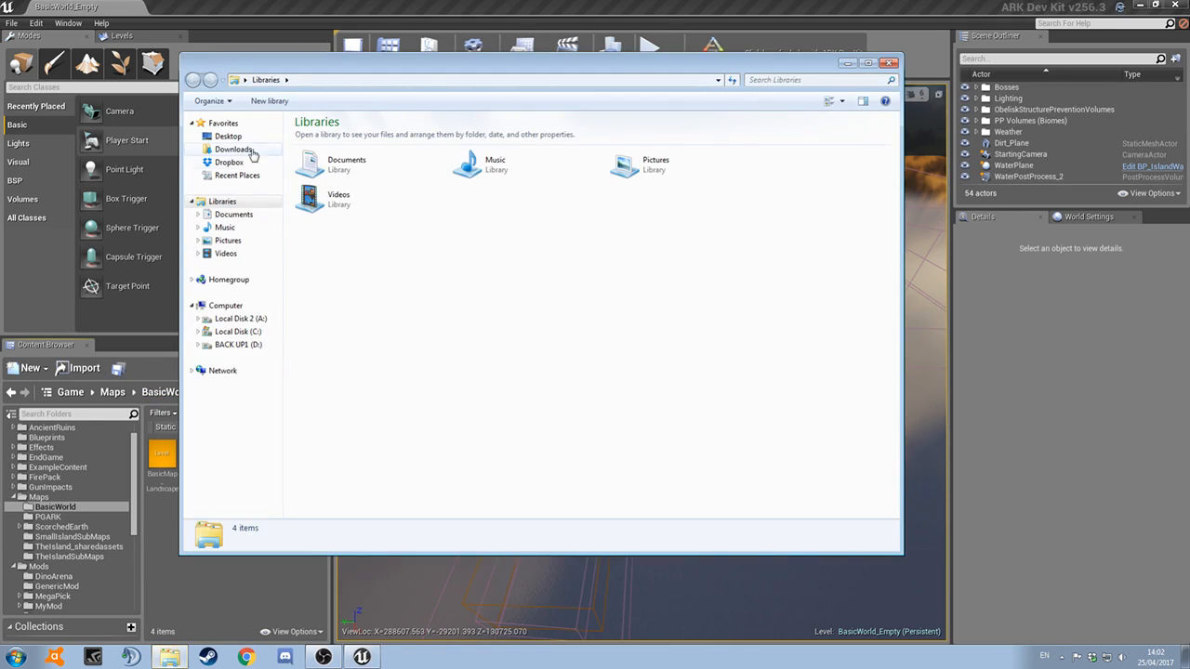
Browse from Dropbox into the BasicWorld_DonkeyBoy folder holding the BasicWorld_Empty map file
left_click(228, 162)
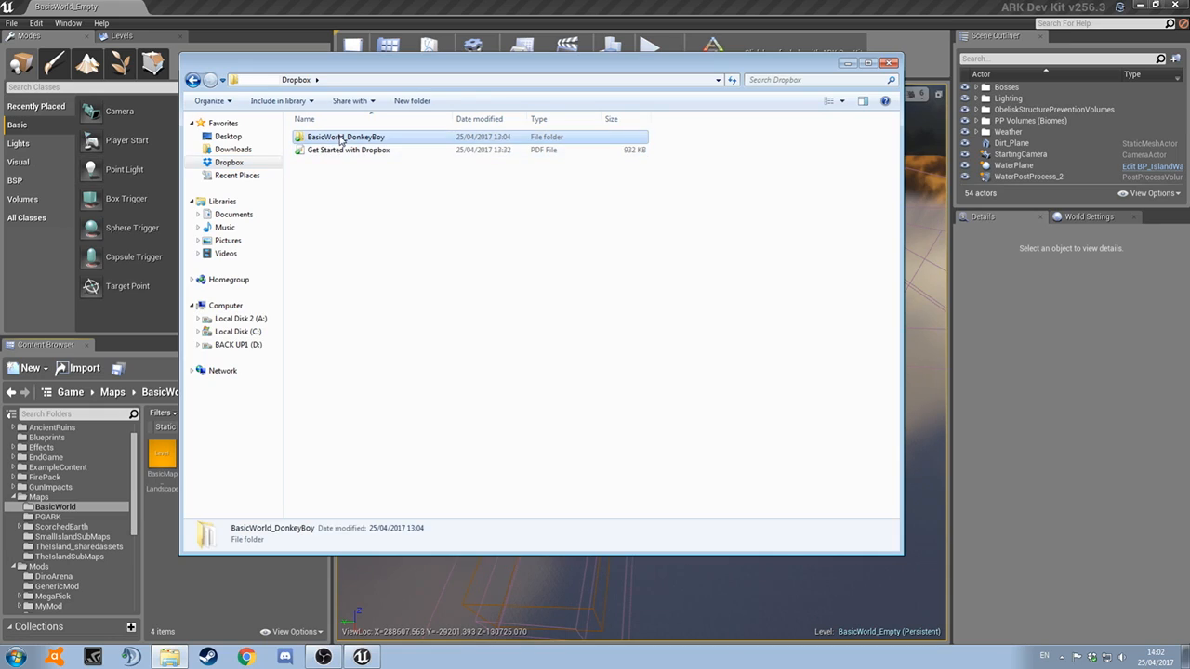
left_click(346, 138)
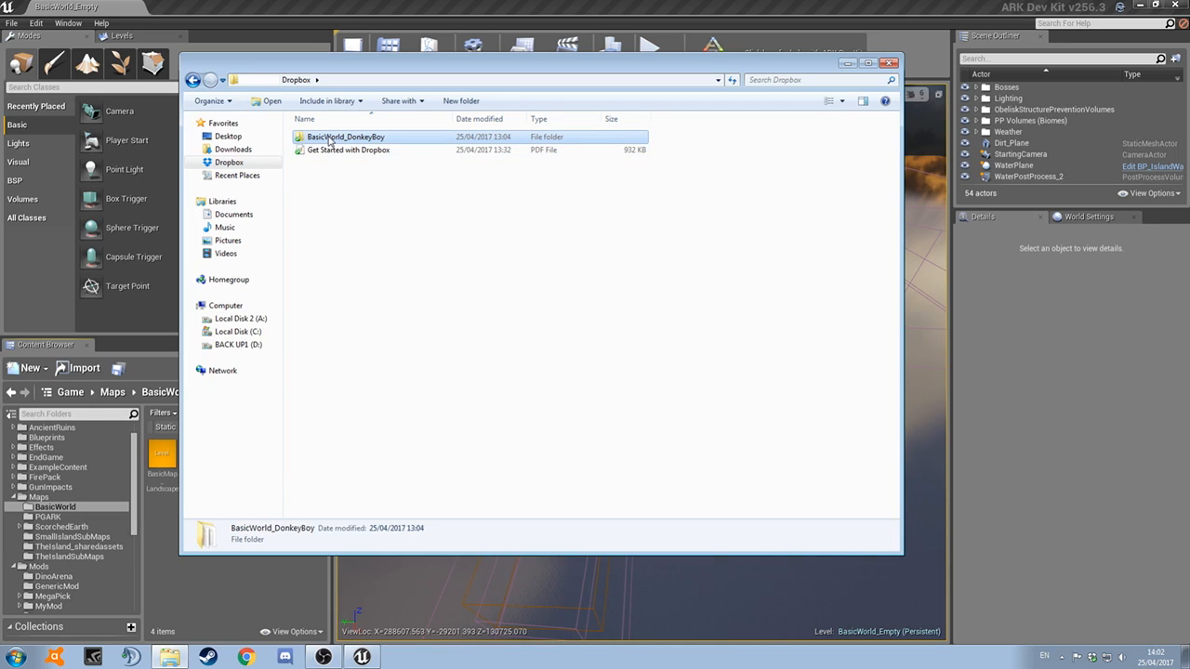
double_click(346, 137)
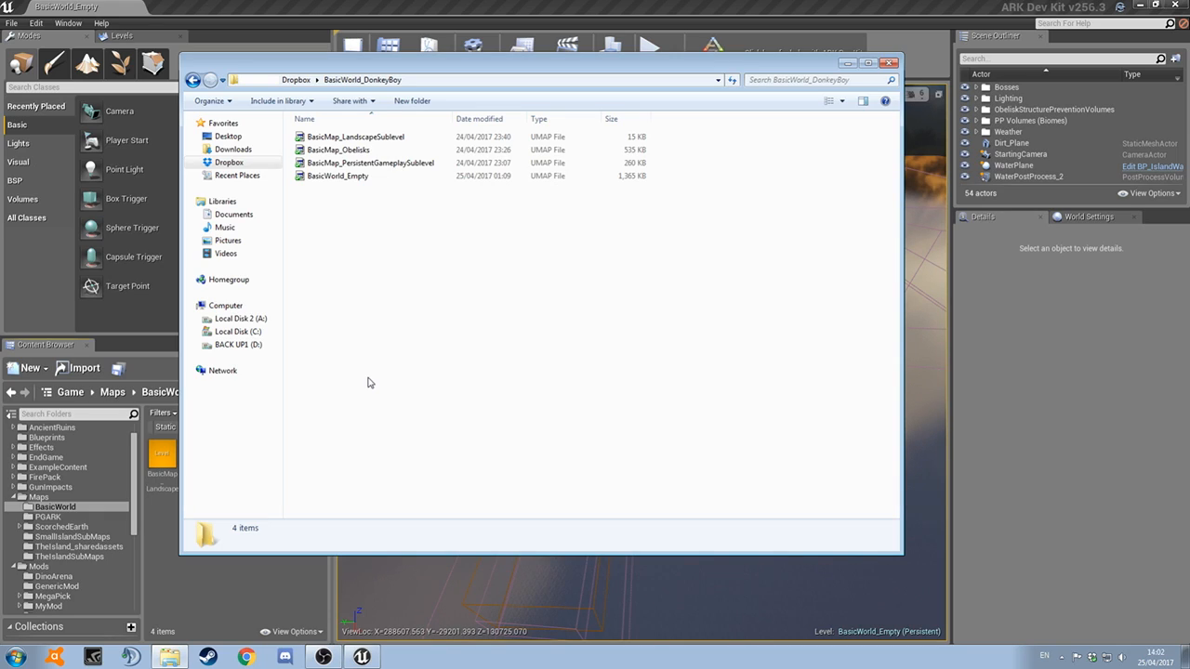
left_click(338, 175)
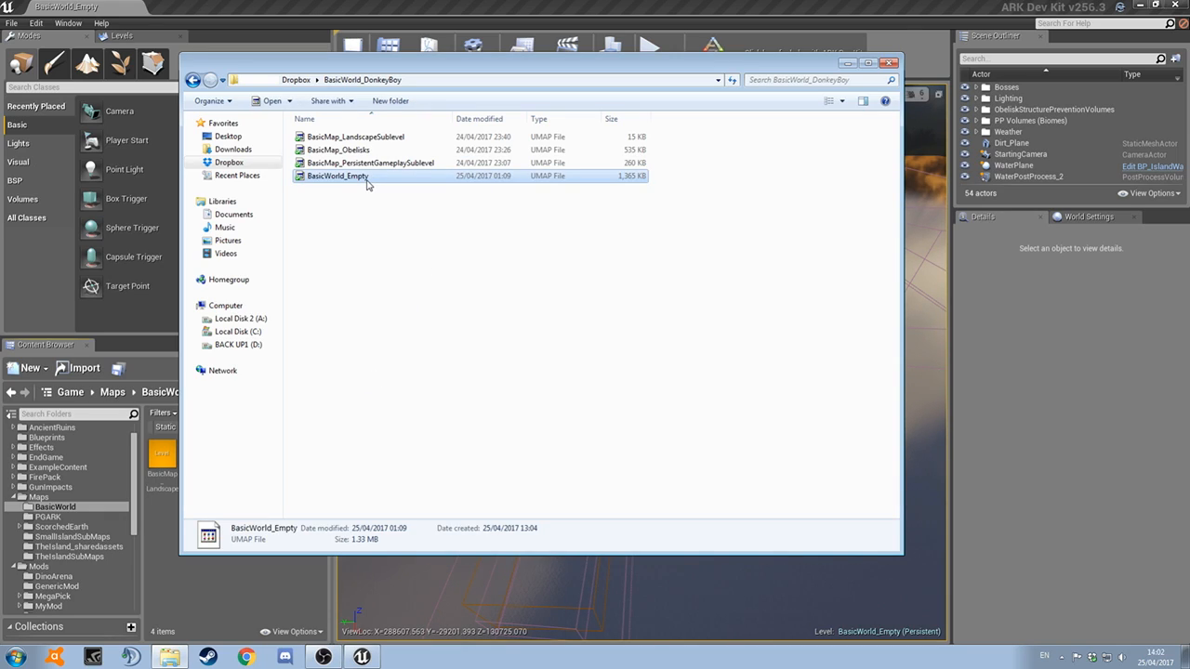
mouse_move(415, 439)
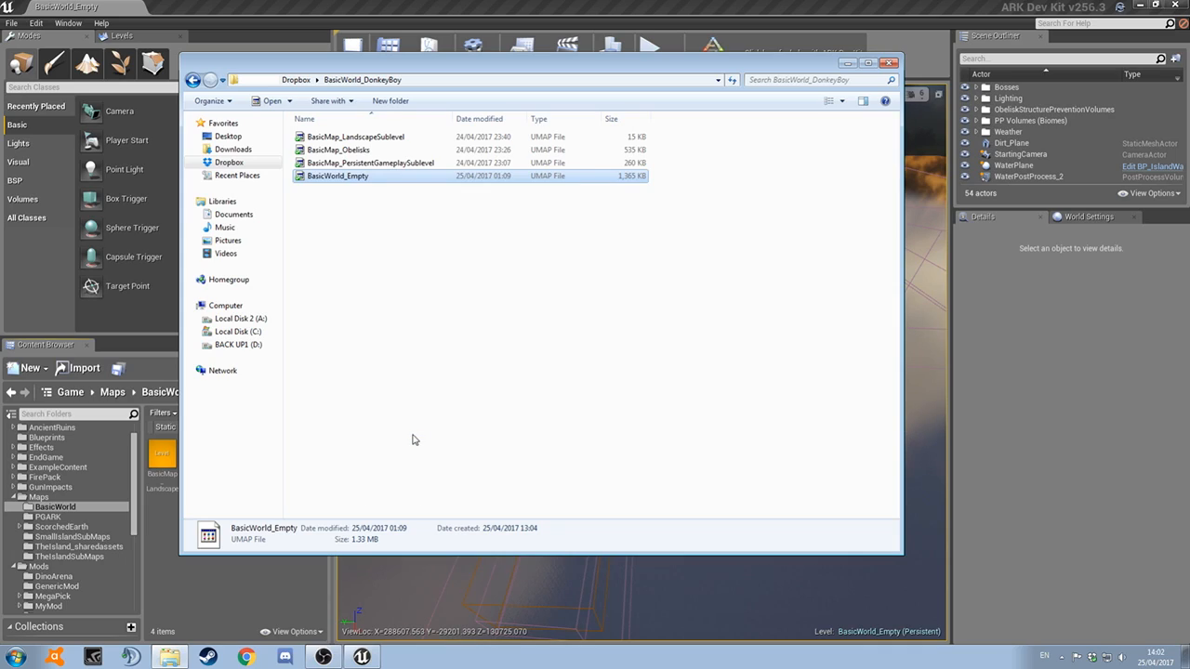
mouse_move(368, 228)
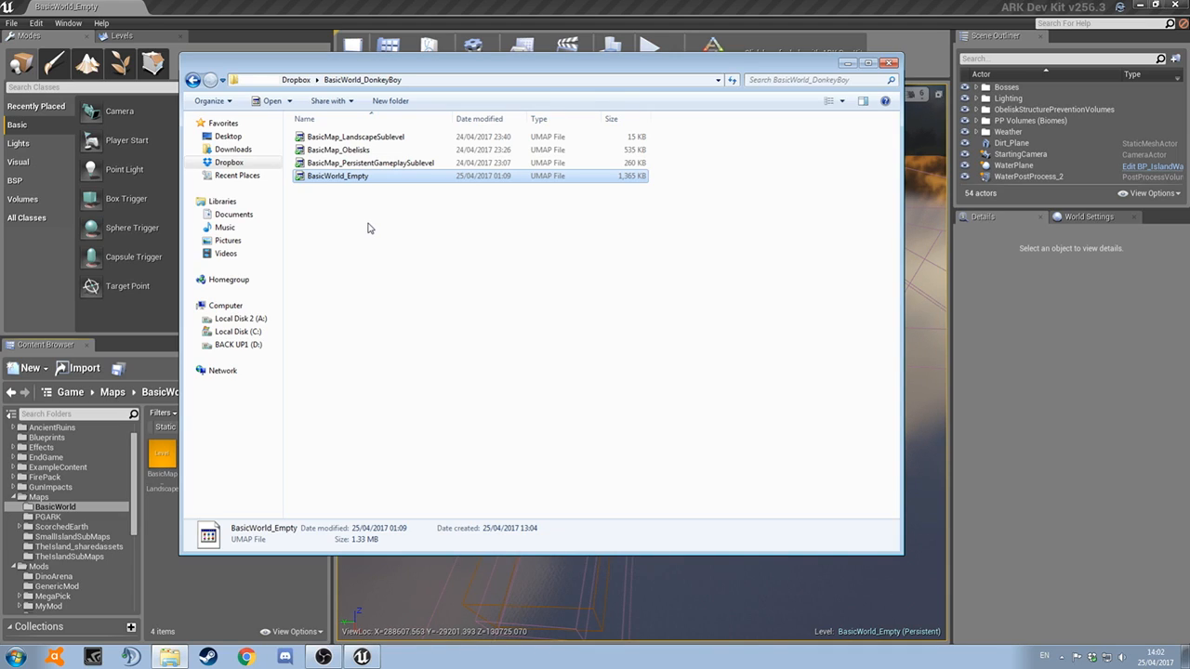
left_click(349, 309)
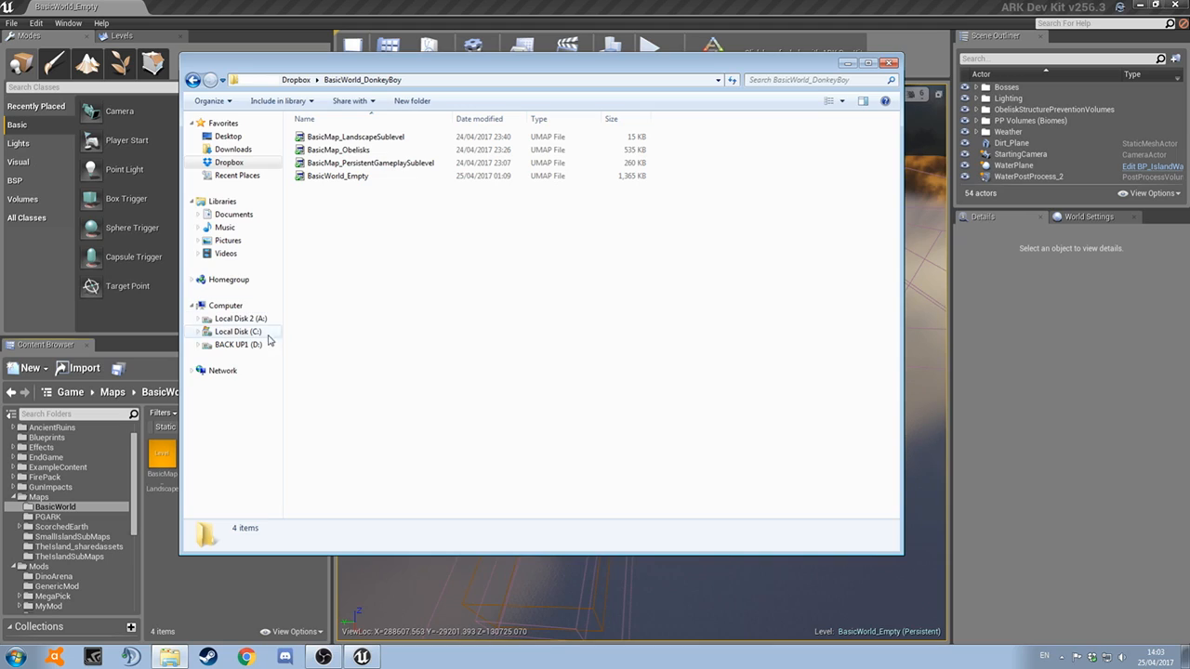
Navigate Local Disk 2 through EpicGamesUE4 > ARKDevKit > Projects > ShooterGame > Content > Mods
left_click(240, 318)
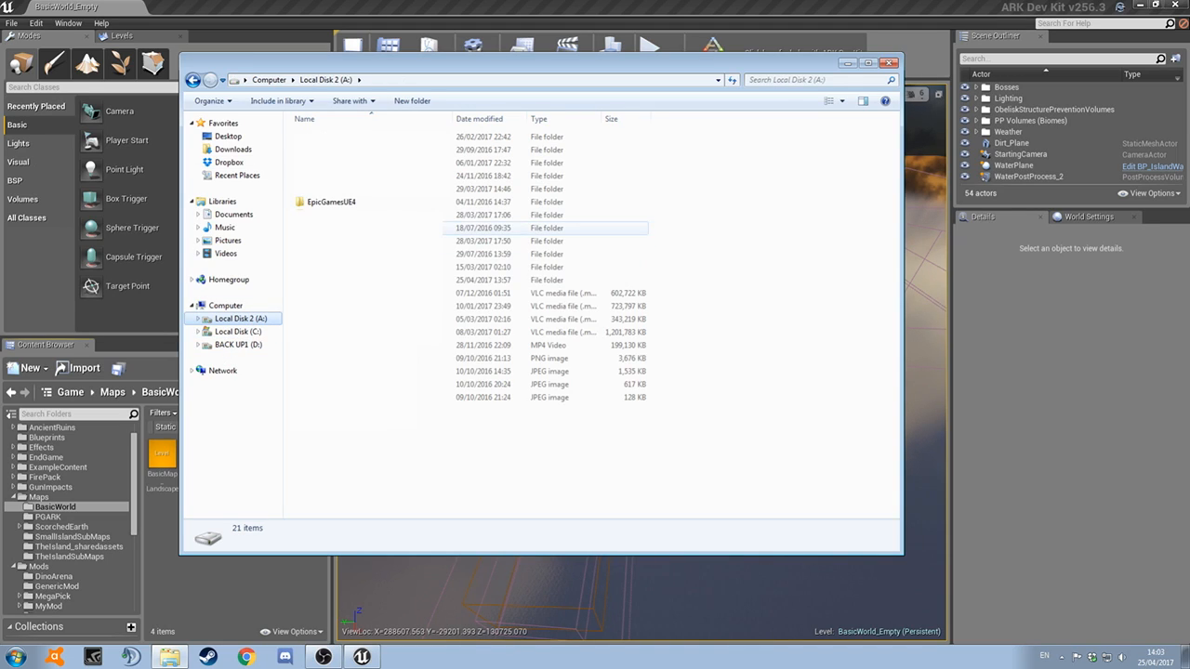
left_click(331, 201)
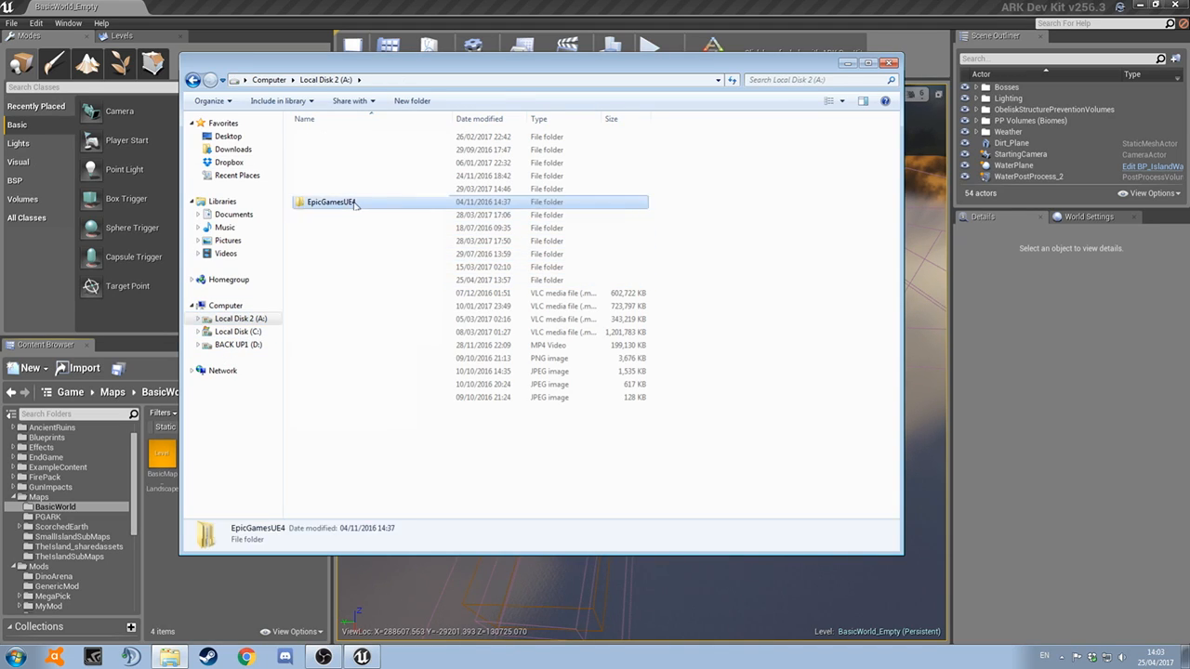
double_click(331, 201)
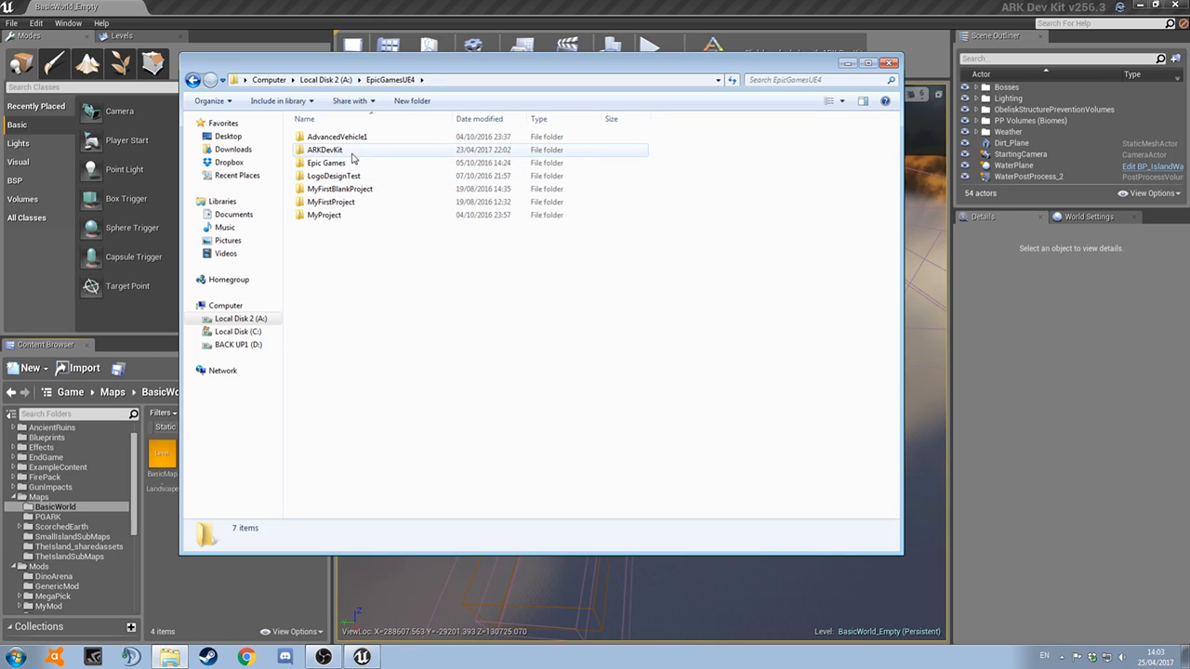
double_click(323, 149)
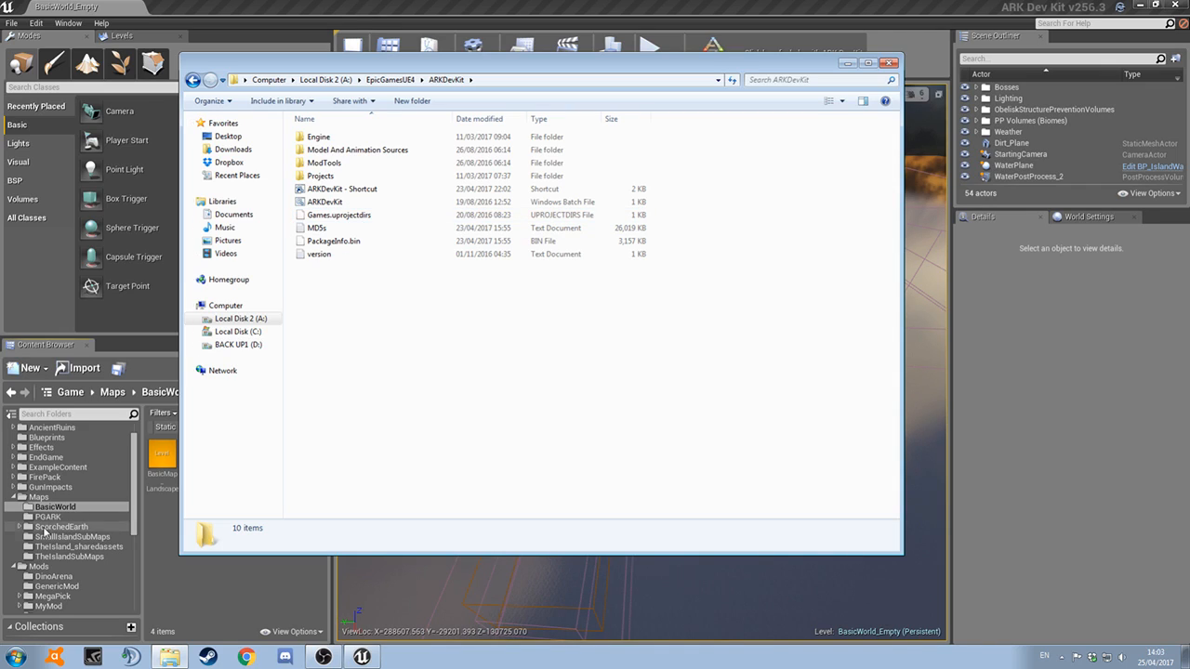
left_click(320, 175)
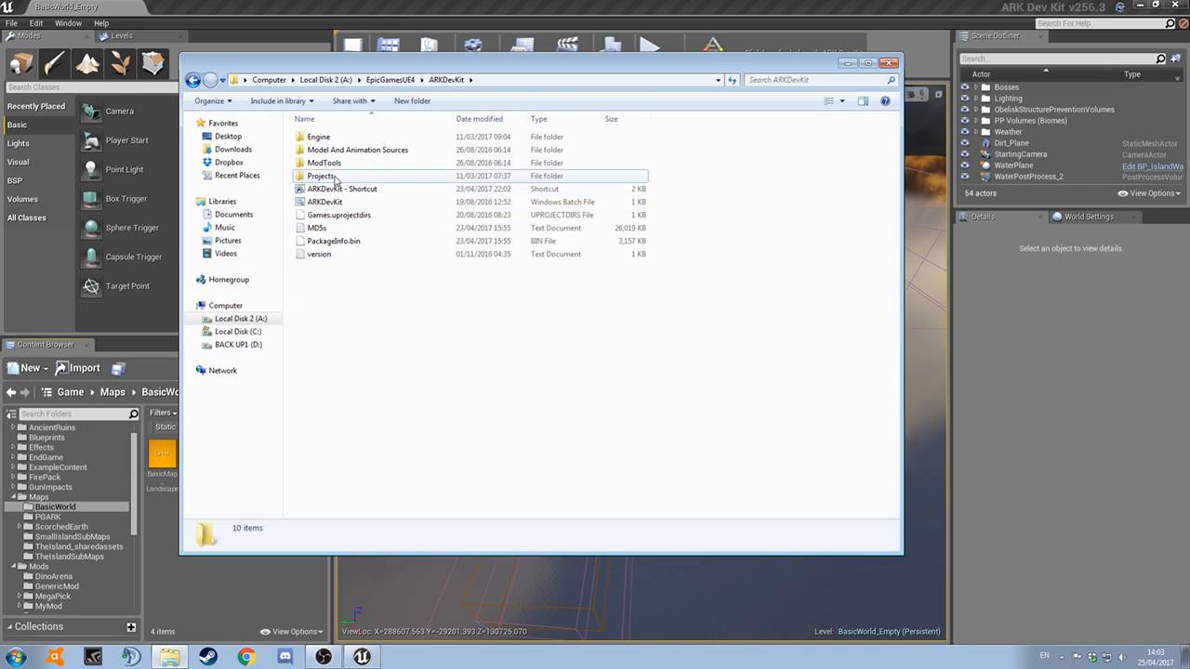
double_click(320, 175)
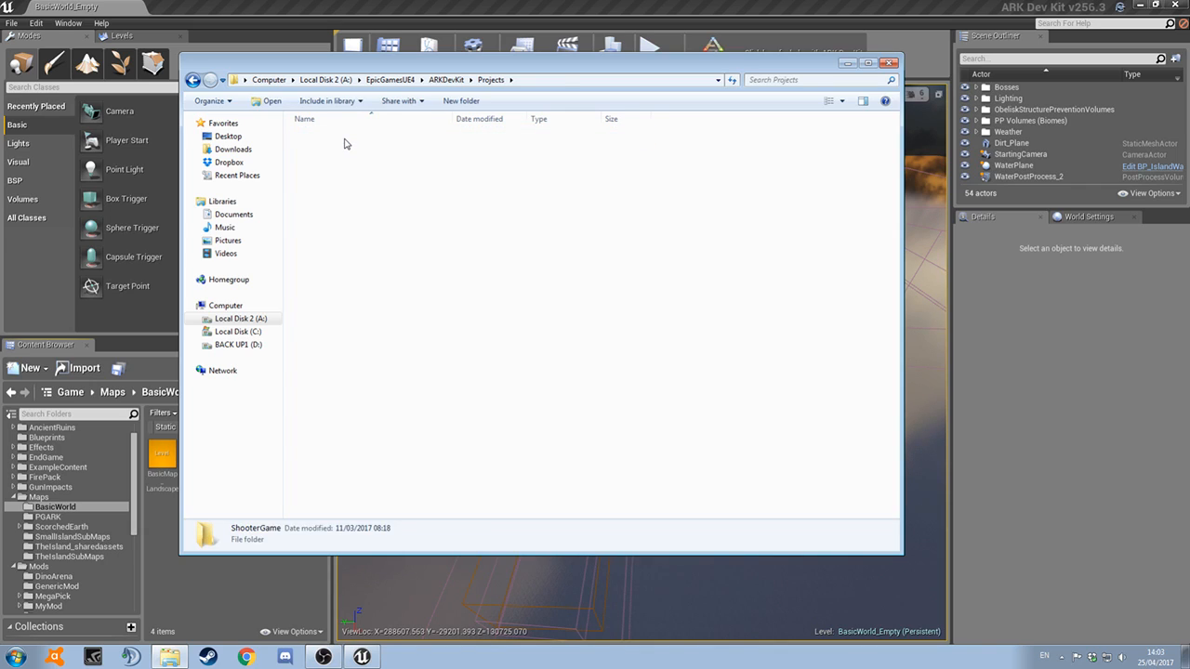
double_click(256, 532)
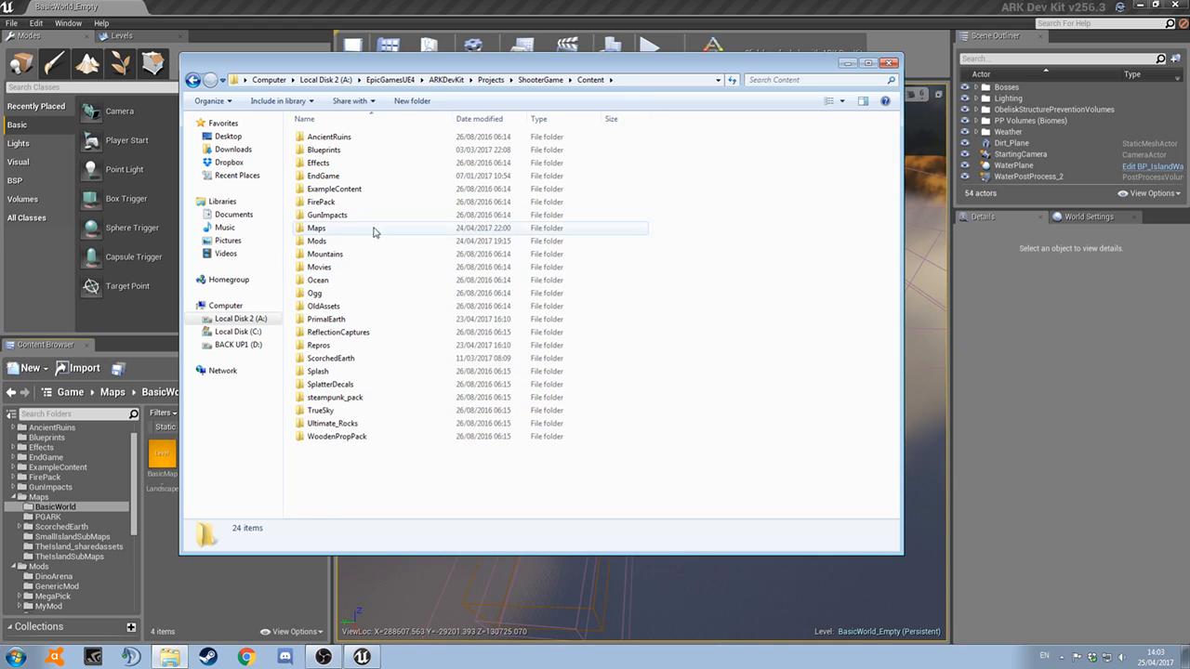
double_click(316, 242)
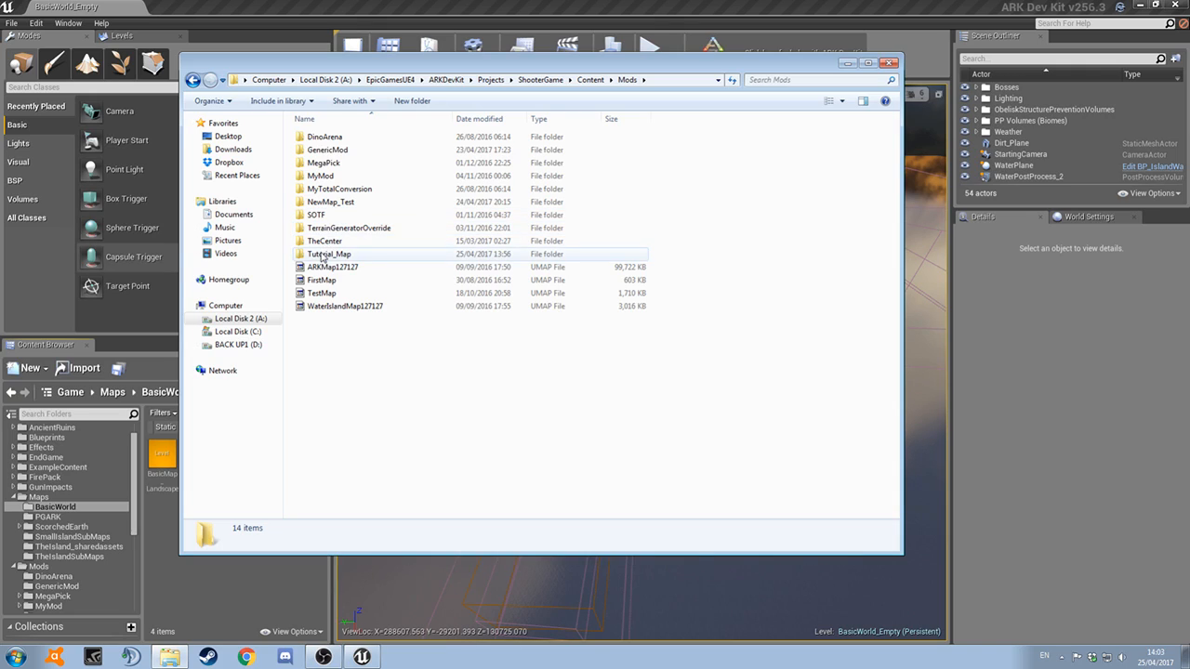
Place the BasicWorld_TutorialMap map file into the Tutorial_Map mod folder
double_click(329, 253)
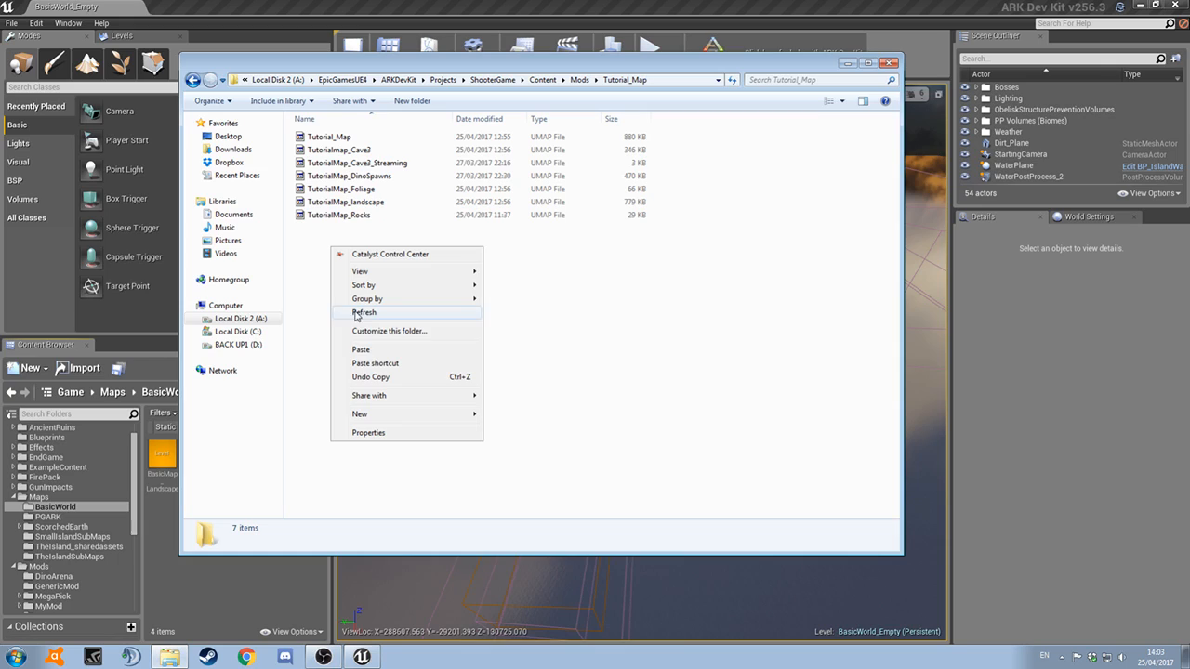
left_click(365, 312)
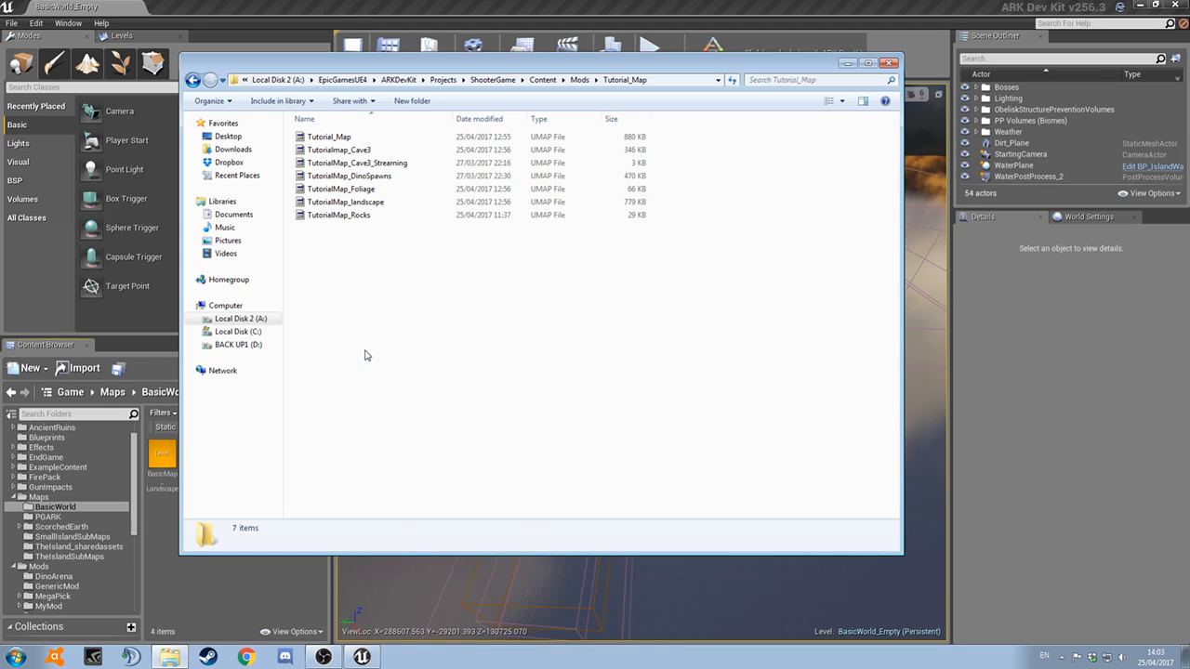
left_click(338, 138)
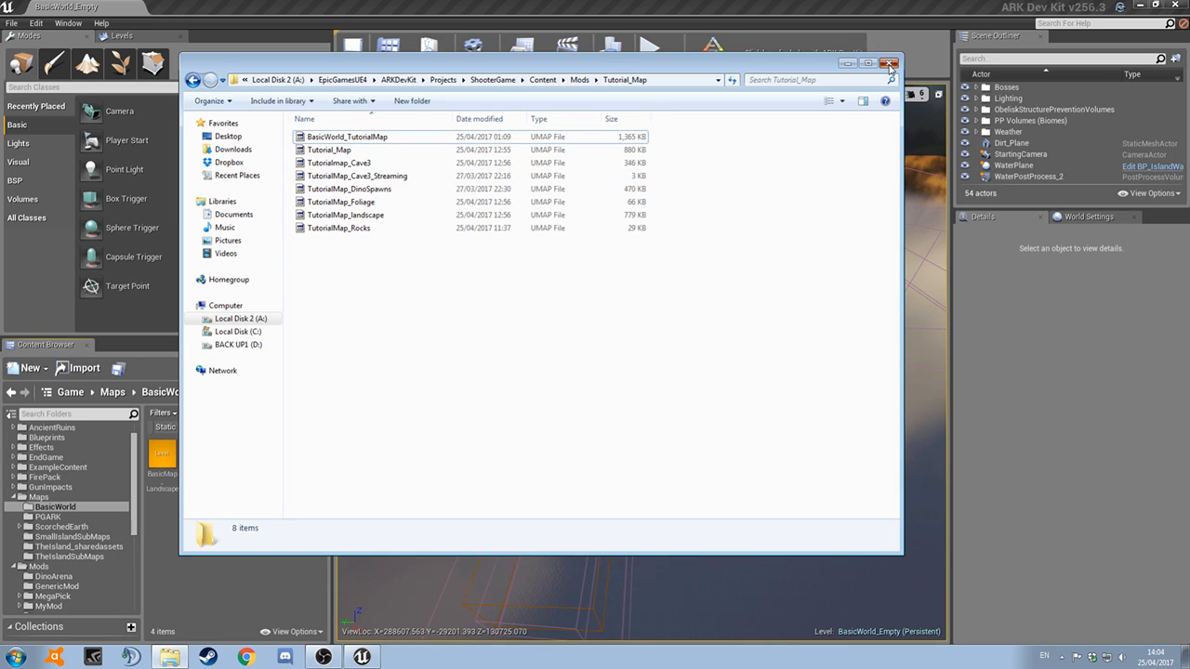
Load the BasicWorld_TutorialMap level from Mods/Tutorial_Map in the Content Browser
left_click(889, 63)
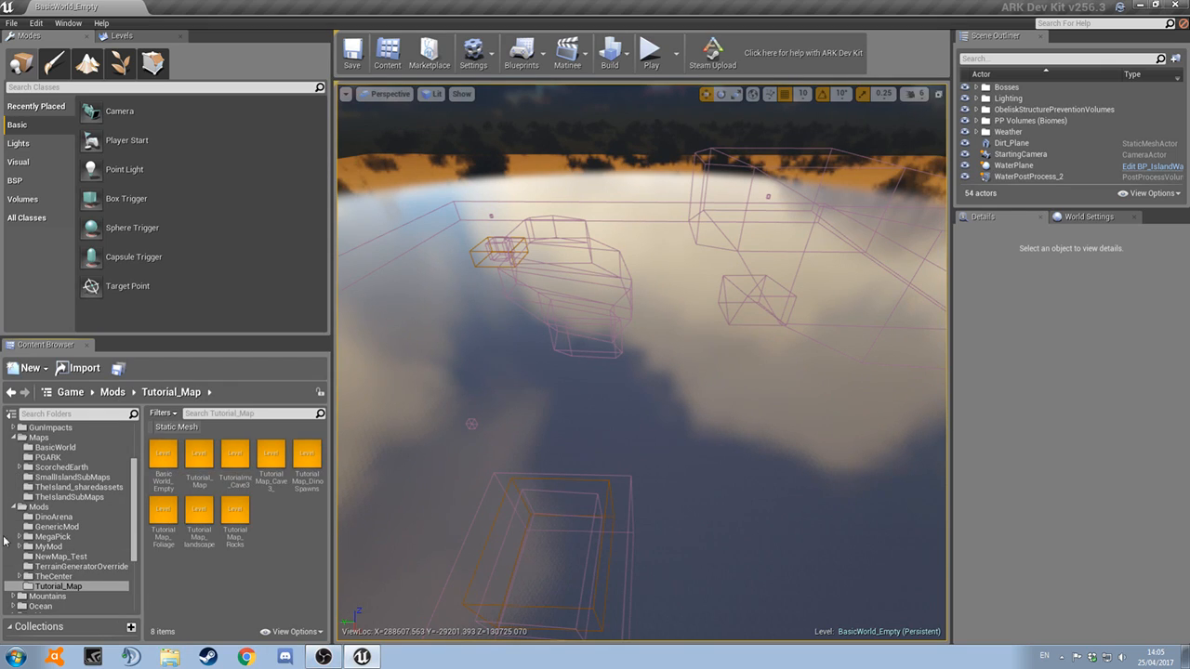
mouse_move(164, 465)
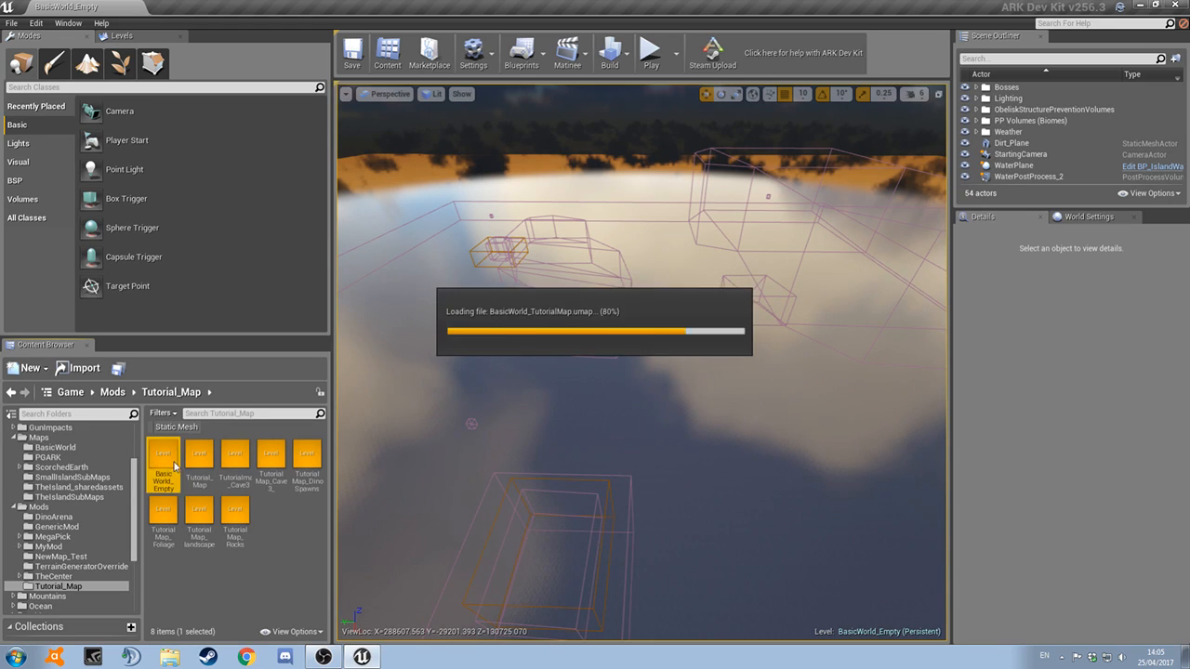
double_click(164, 468)
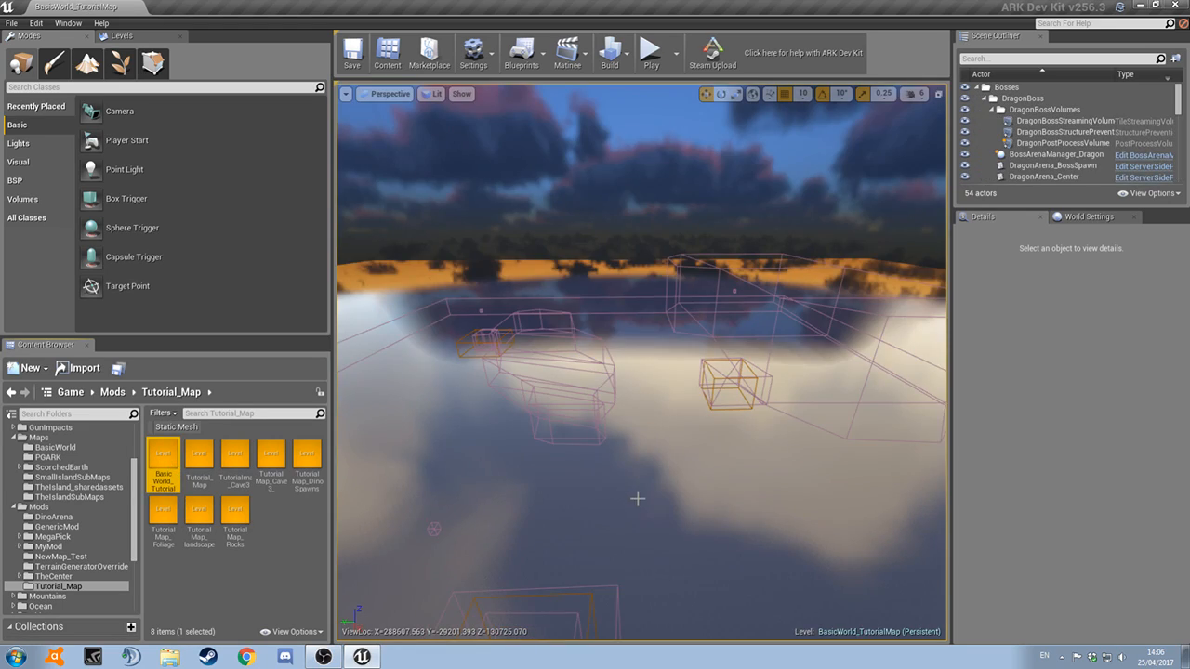
mouse_move(519, 509)
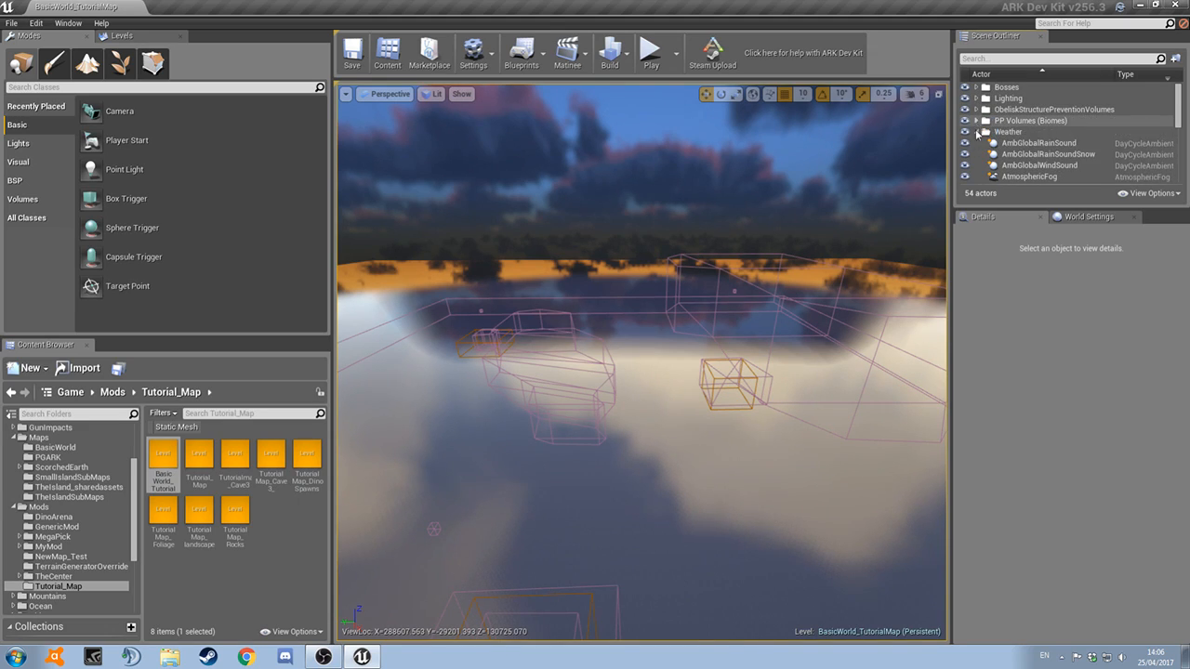
scroll("down", 3)
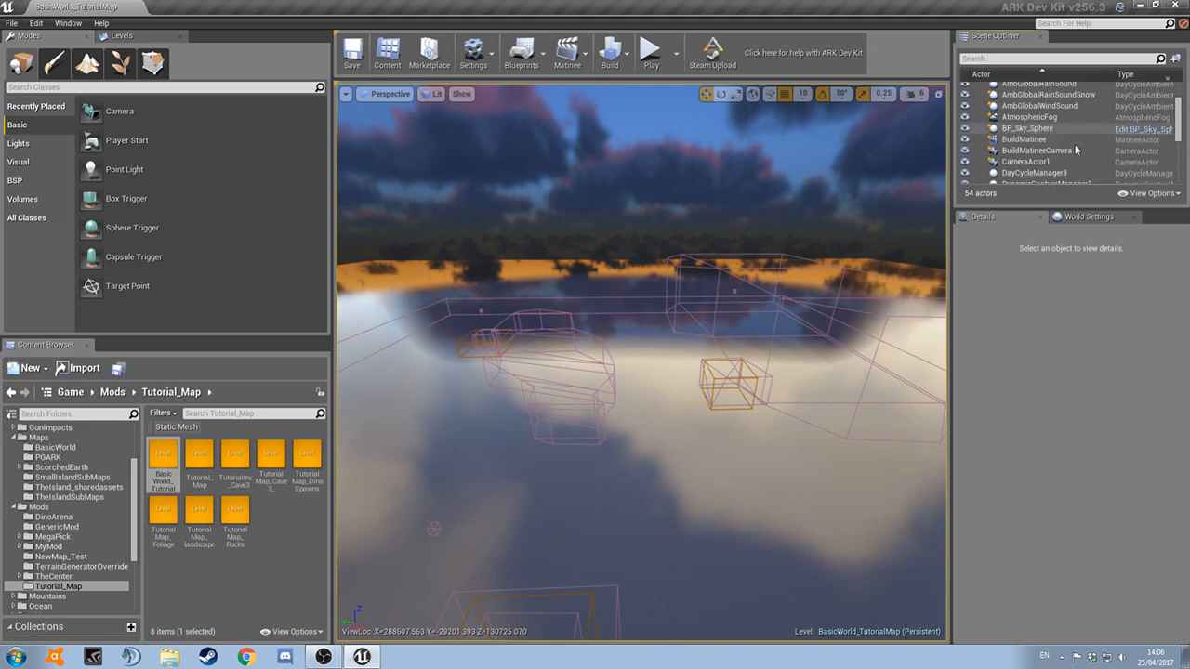
scroll("down", 3)
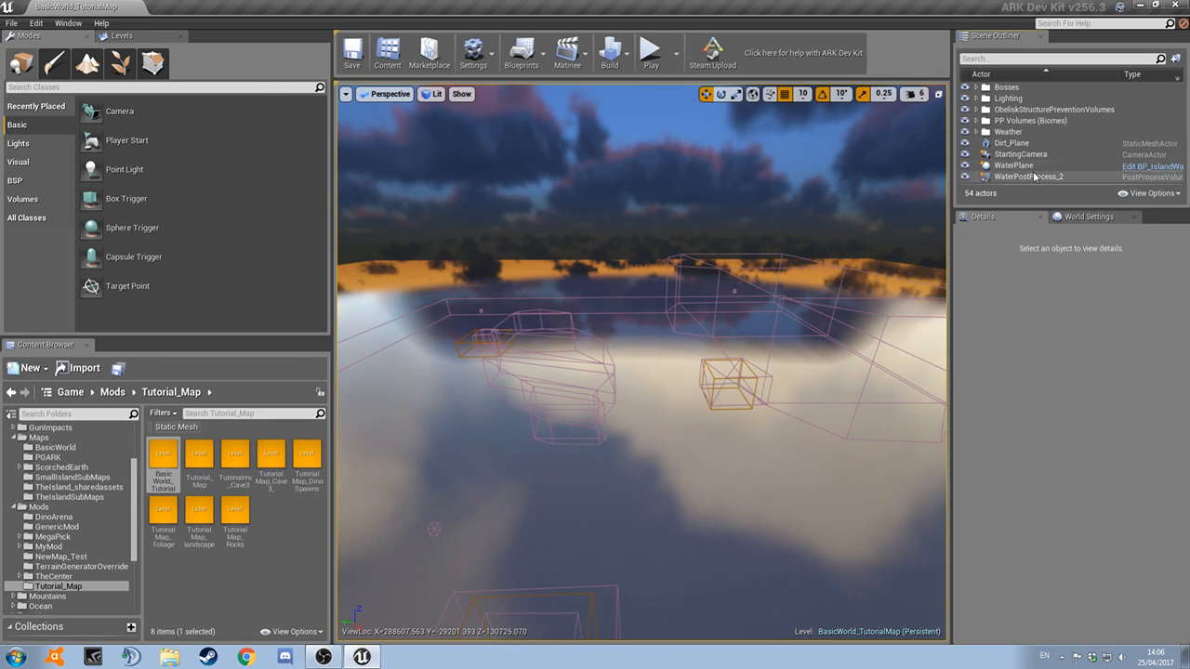
Rename the WaterPlane and water post-process actors, then show the map's persistent level and sublevels
left_click(1013, 163)
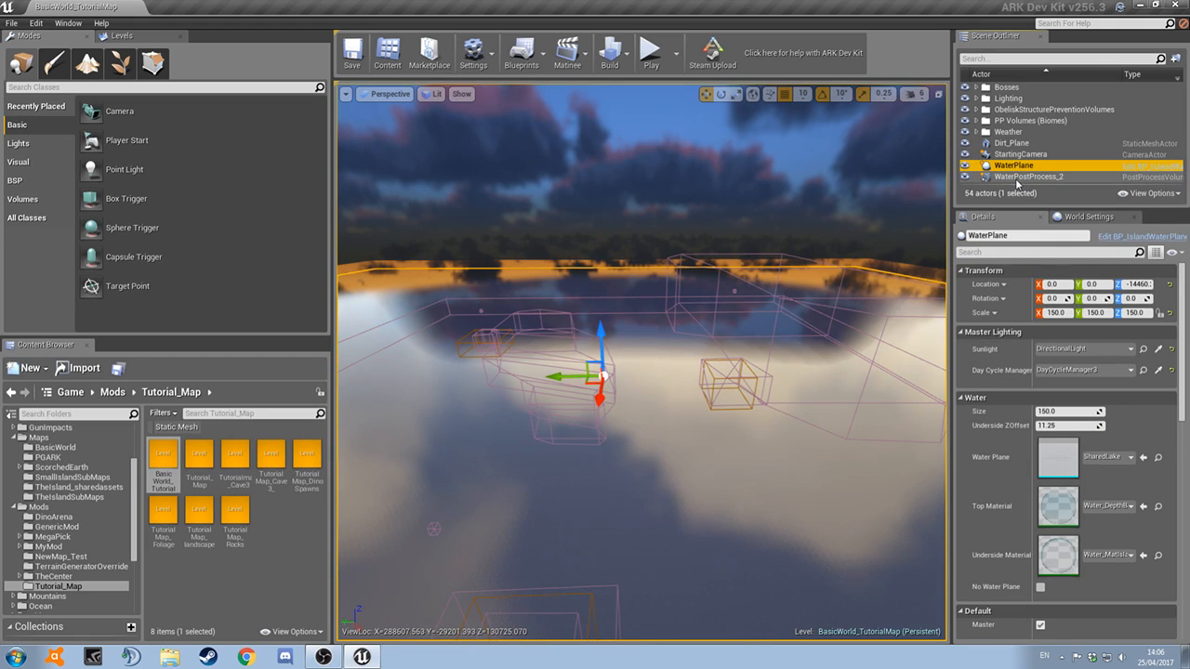
double_click(1013, 166)
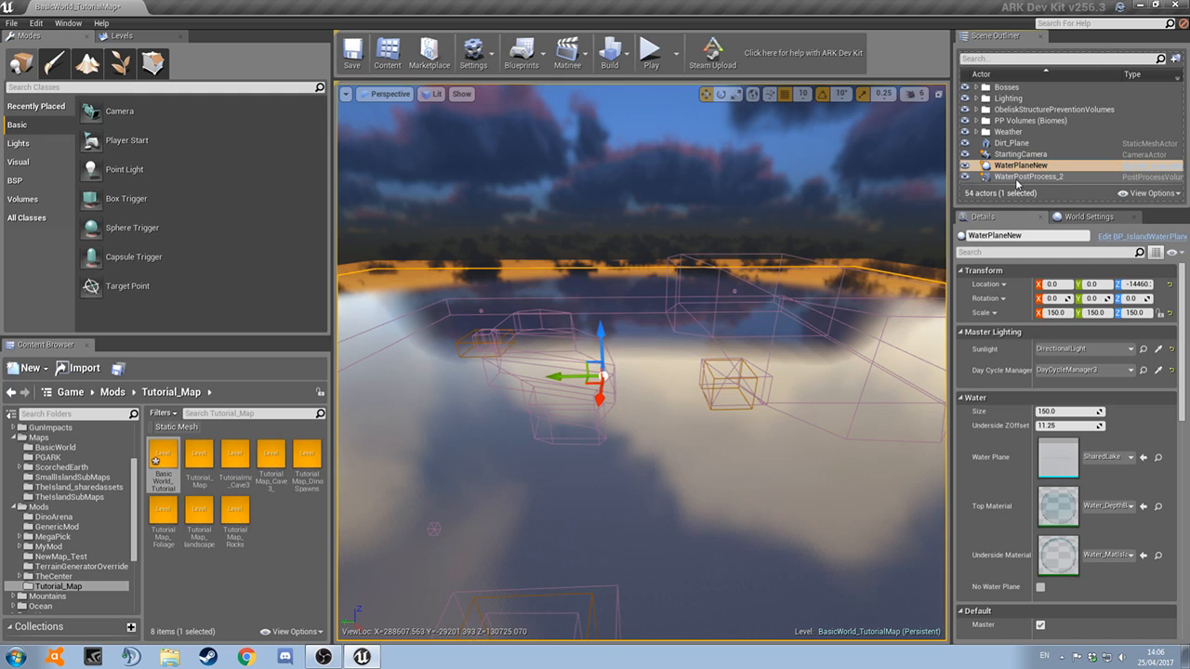
left_click(1026, 177)
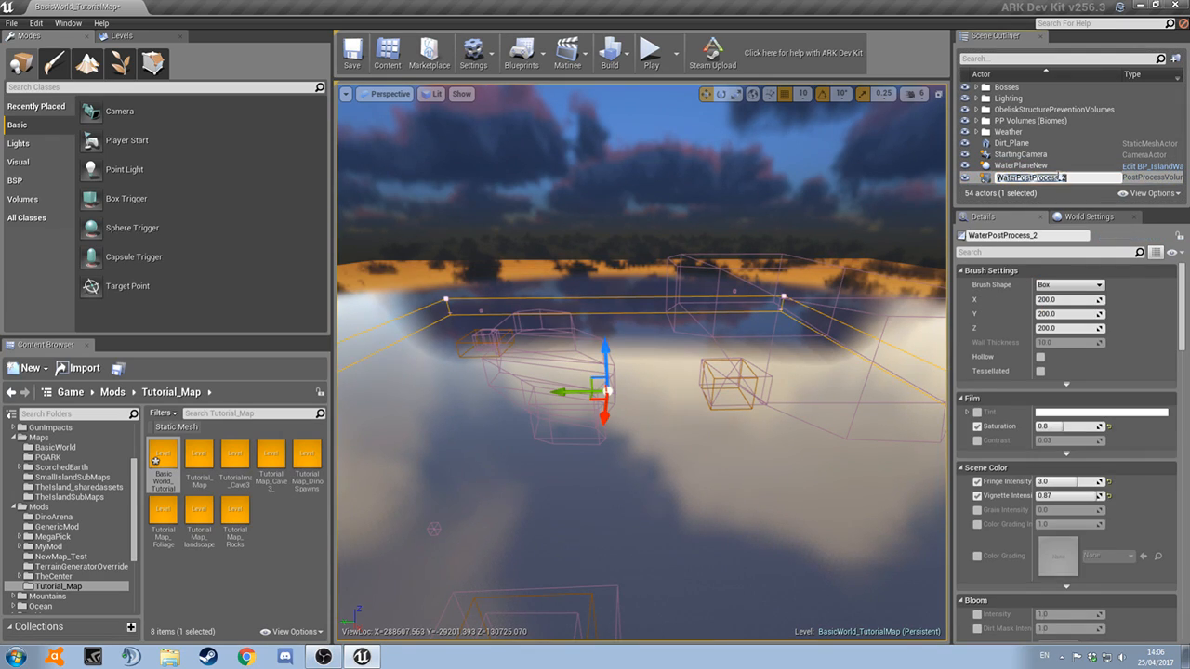
left_click(1007, 130)
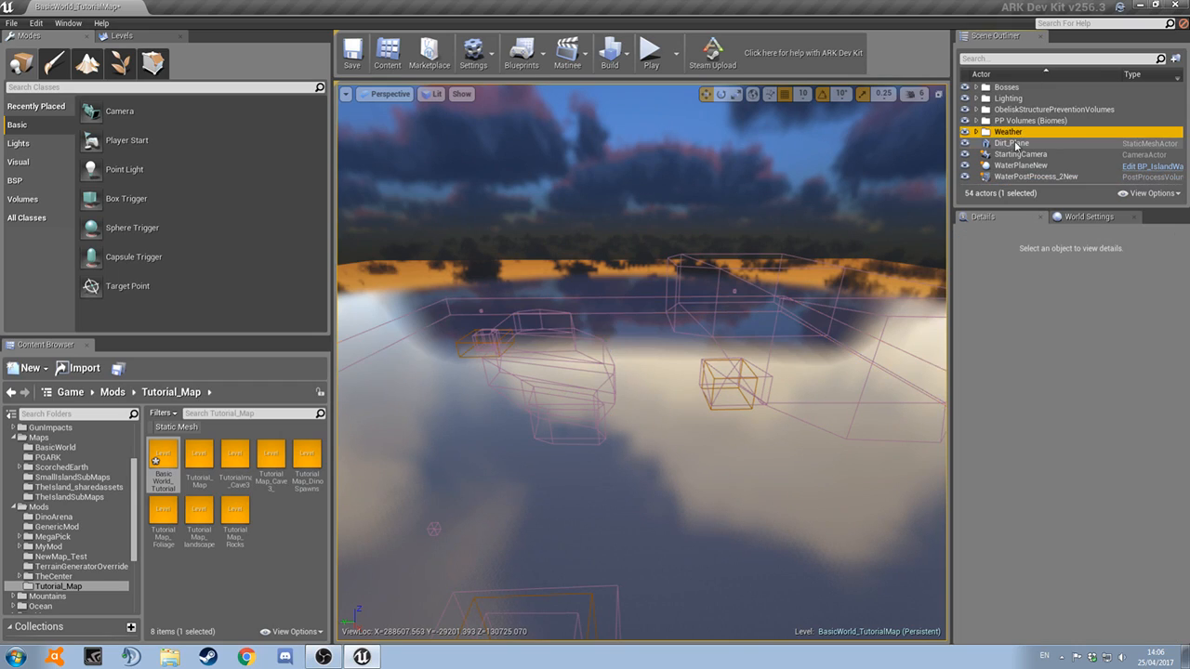
left_click(1011, 143)
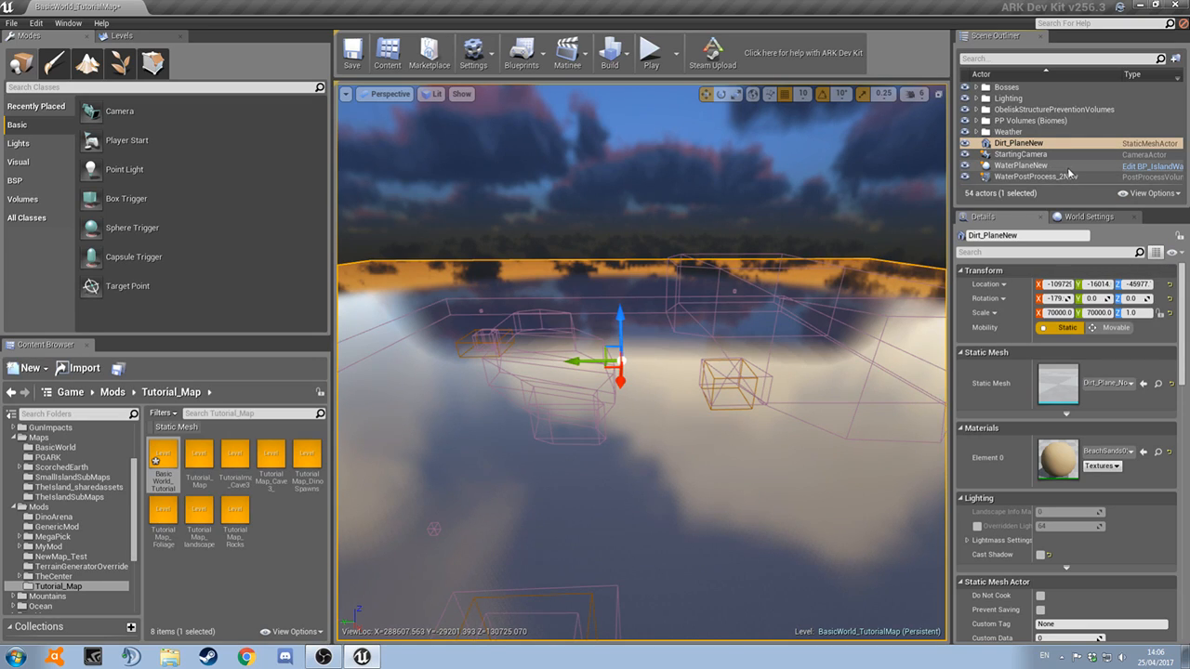
mouse_move(907, 221)
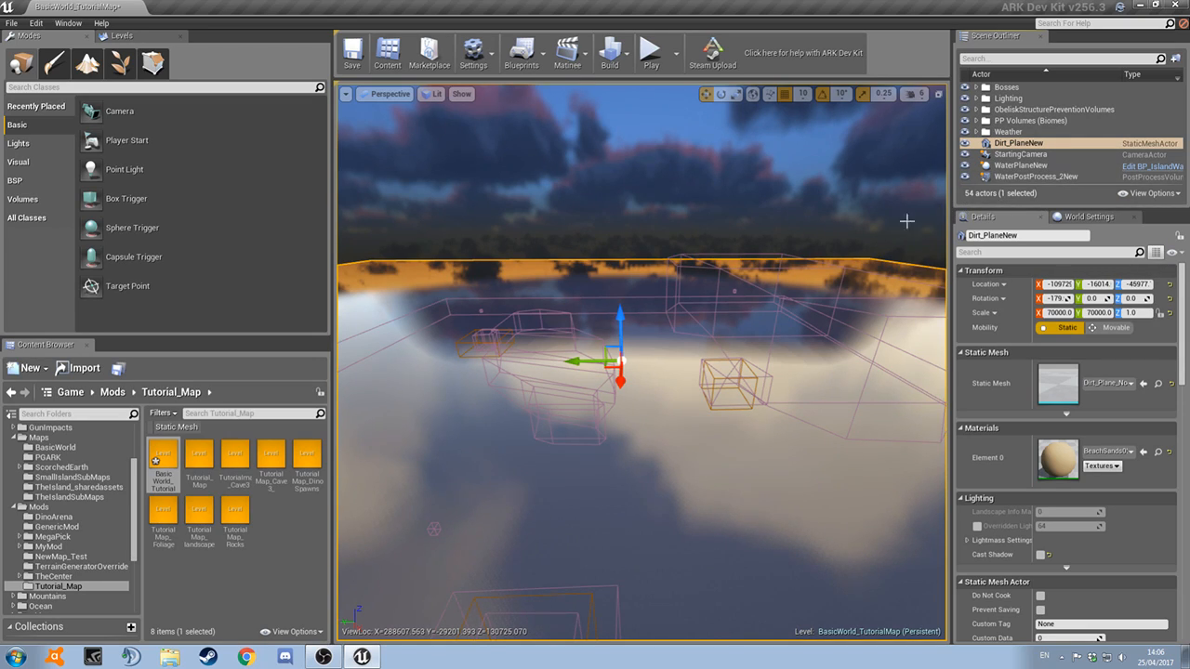
left_click(122, 35)
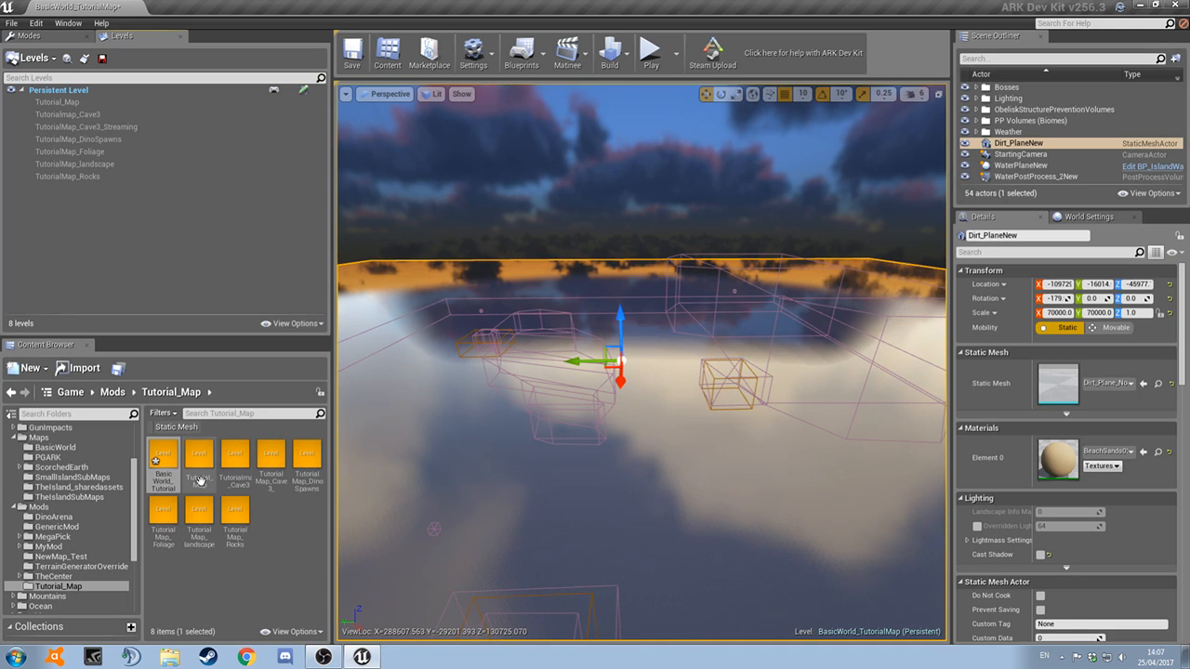
Load all sublevels and delete the duplicate dirt plane, post-process blueprint and atmosphere actors
left_click(35, 57)
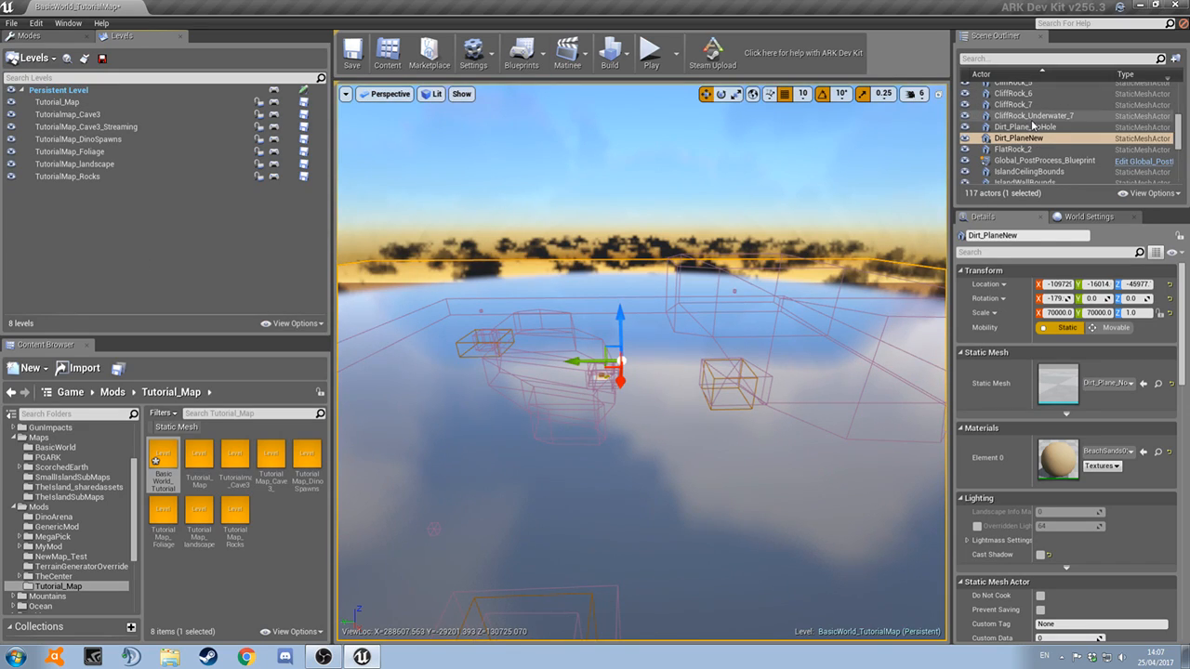
left_click(1026, 127)
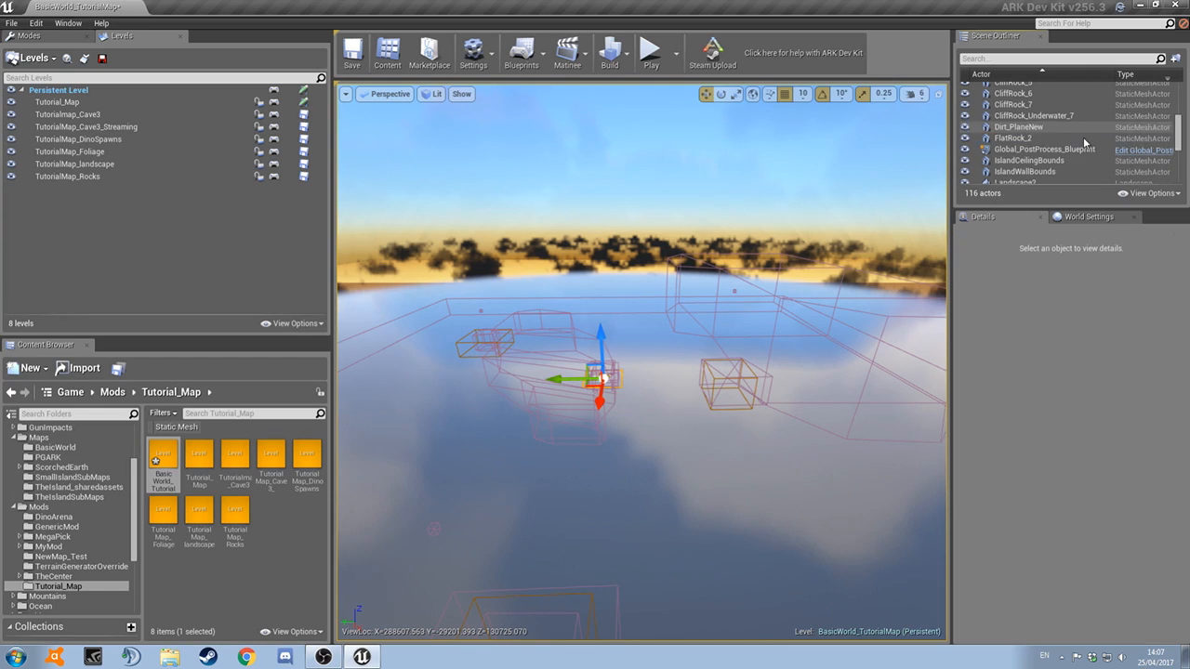
scroll("down", 3)
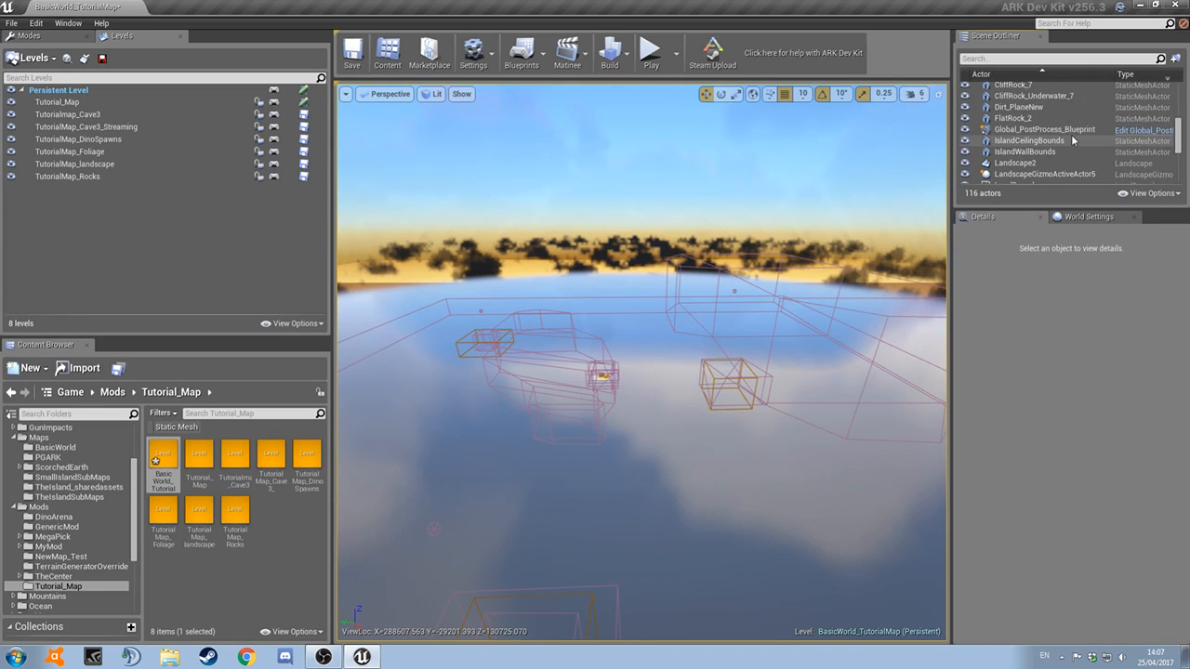
left_click(1045, 131)
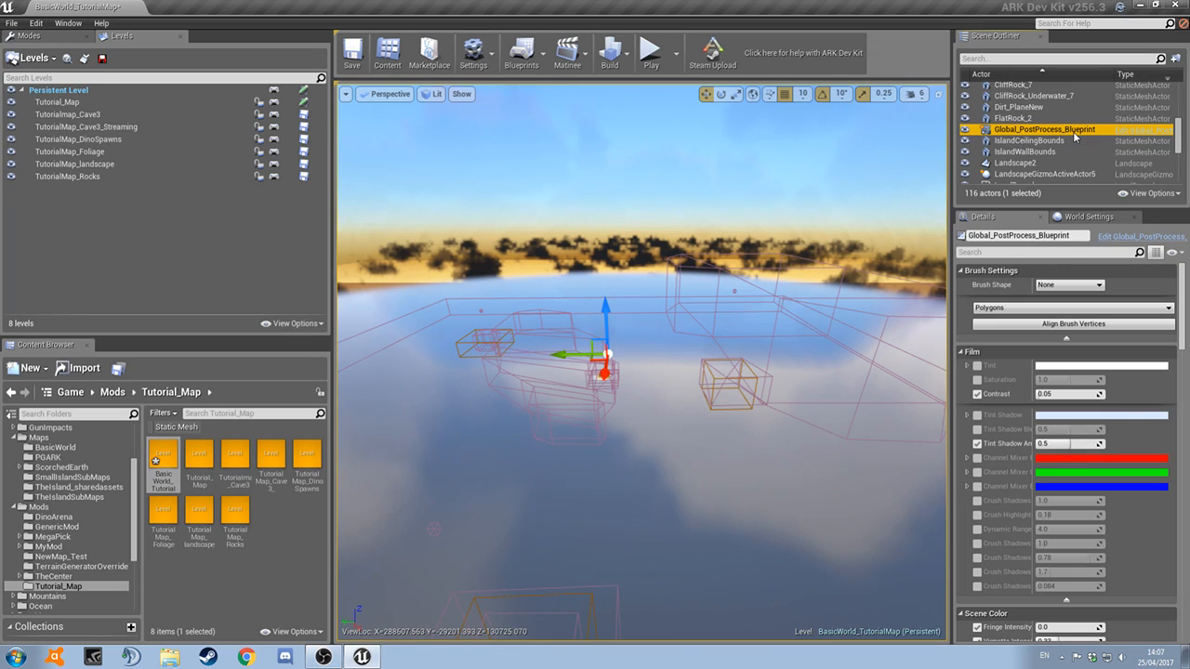
left_click(1023, 119)
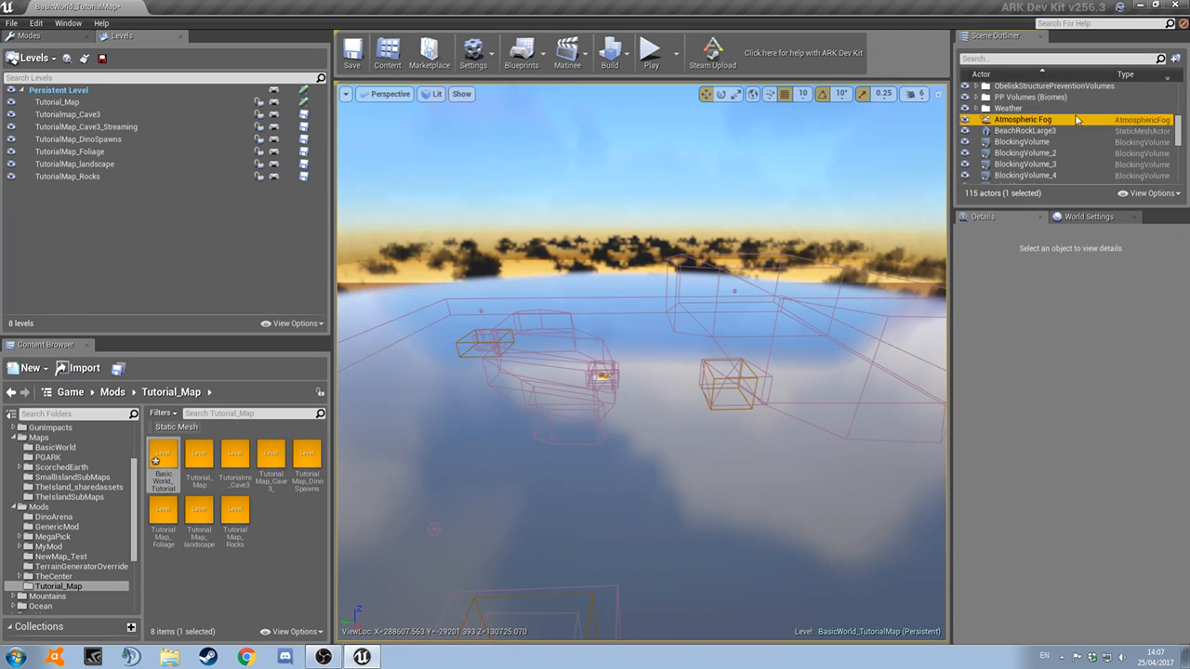
left_click(1022, 119)
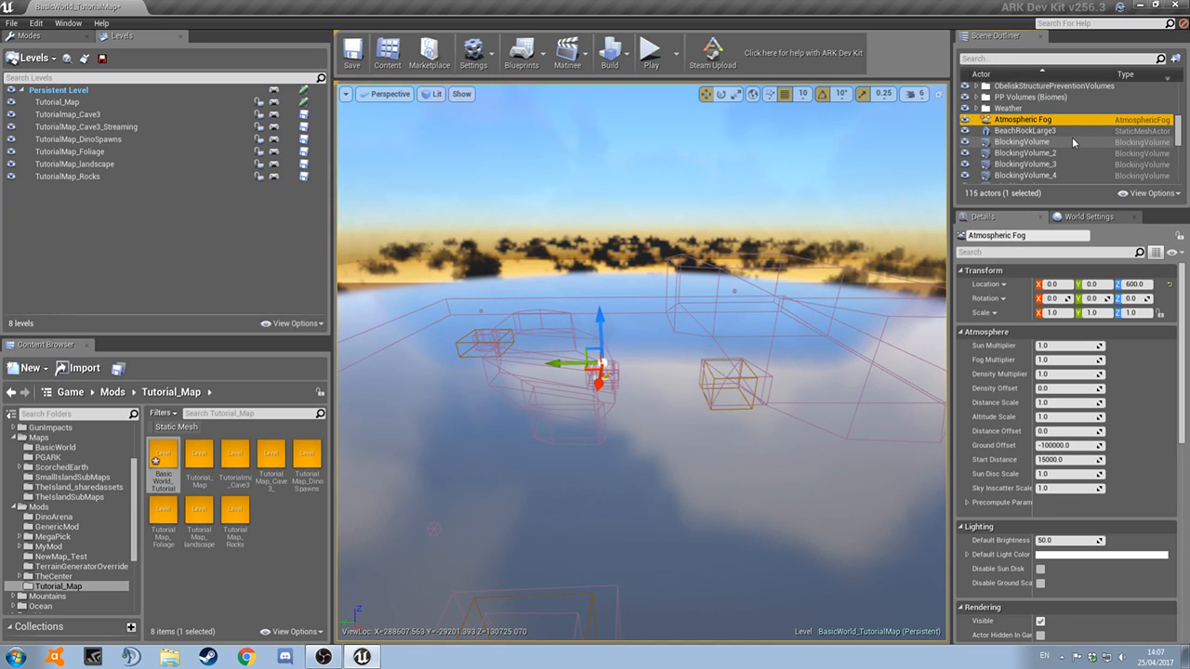
left_click(1030, 126)
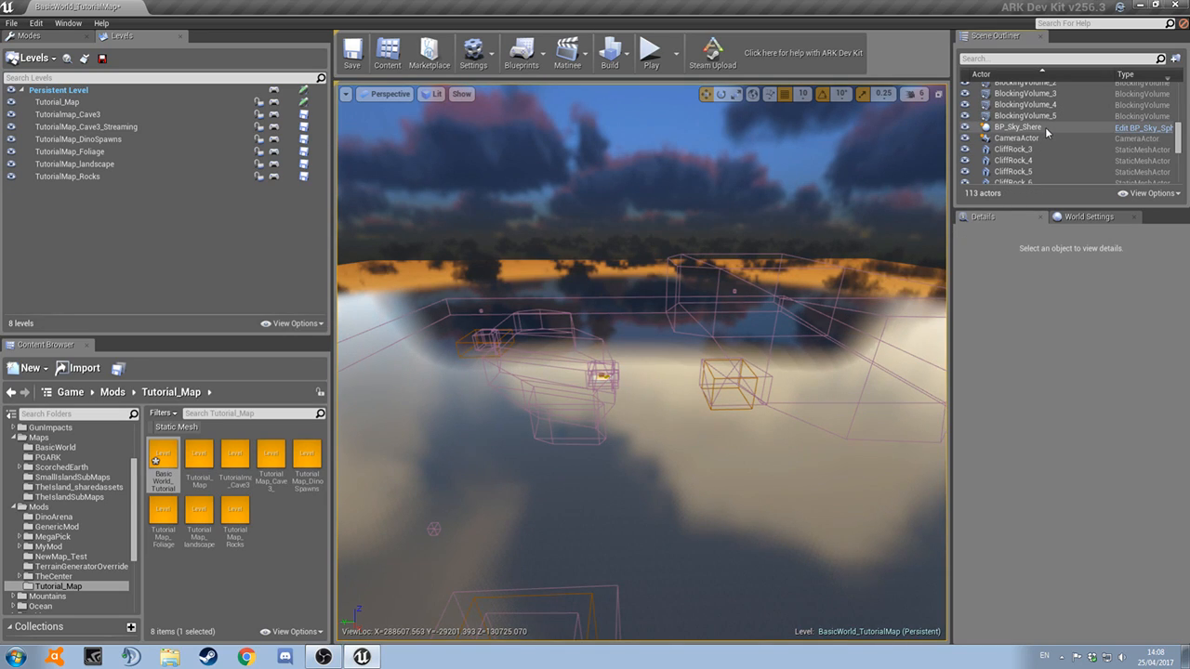
left_click(1017, 126)
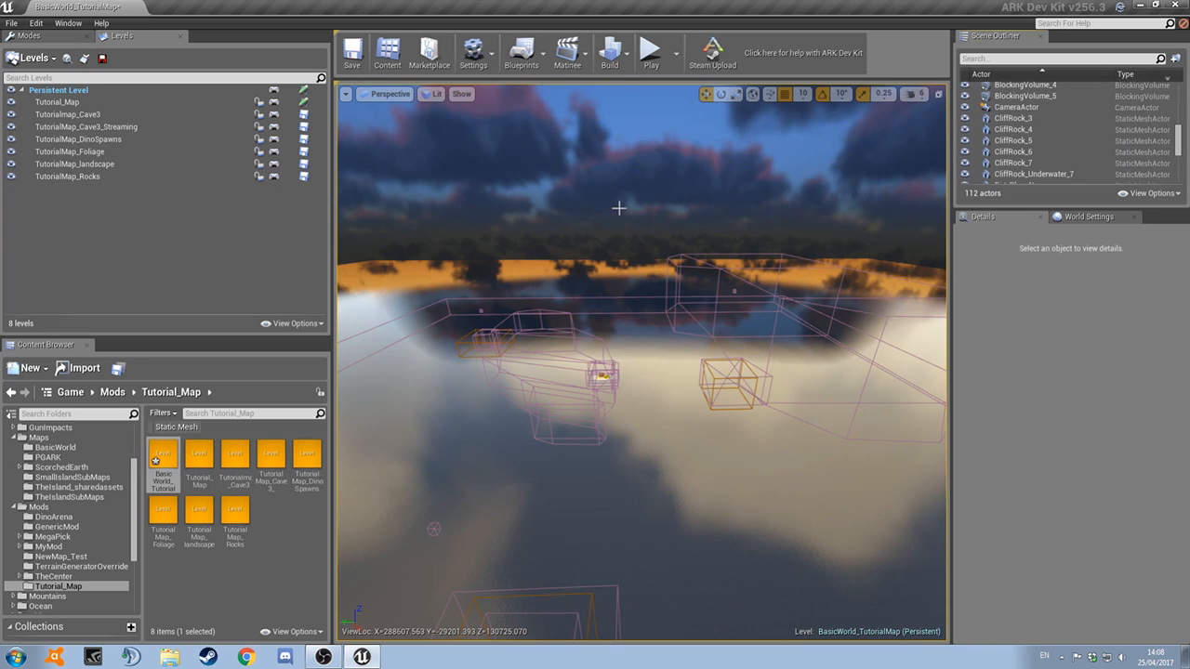
Delete the duplicate standalone PostProcessVolume, leaving 111 actors in the map
scroll("down", 3)
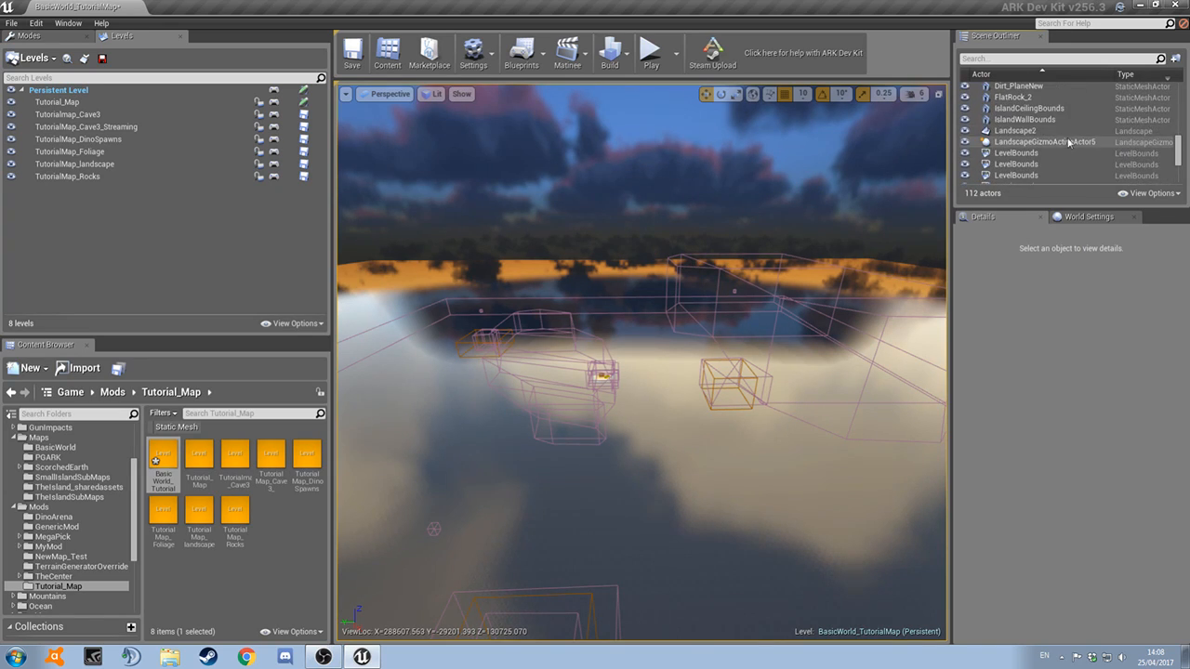
scroll("up", 3)
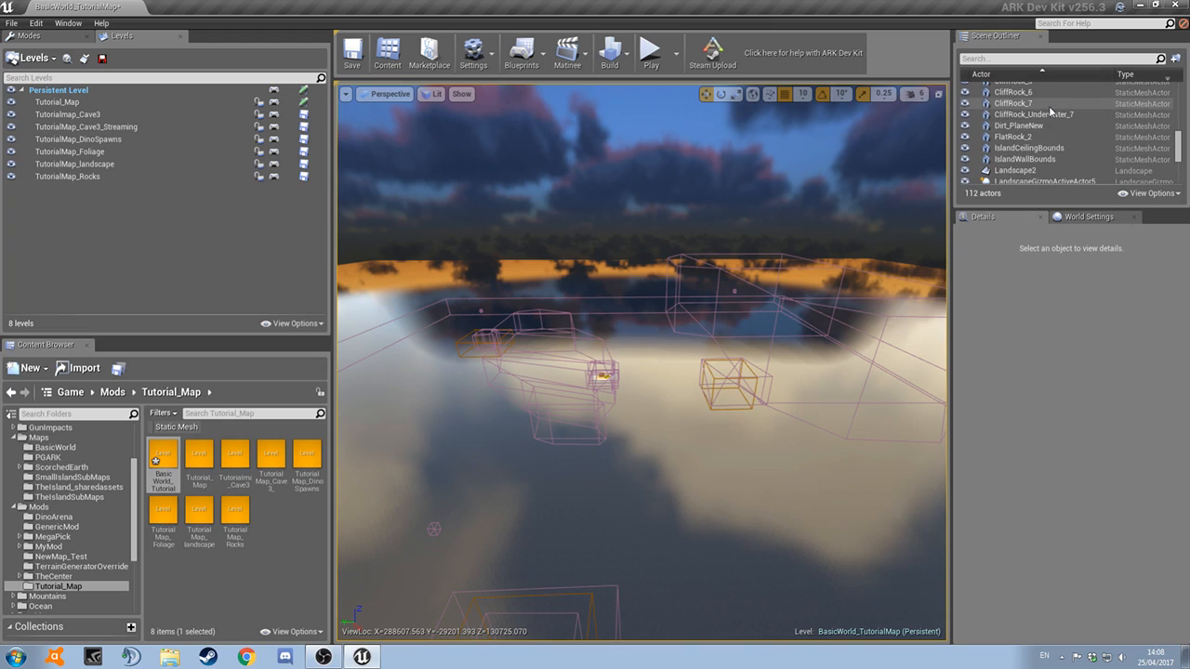
scroll("down", 3)
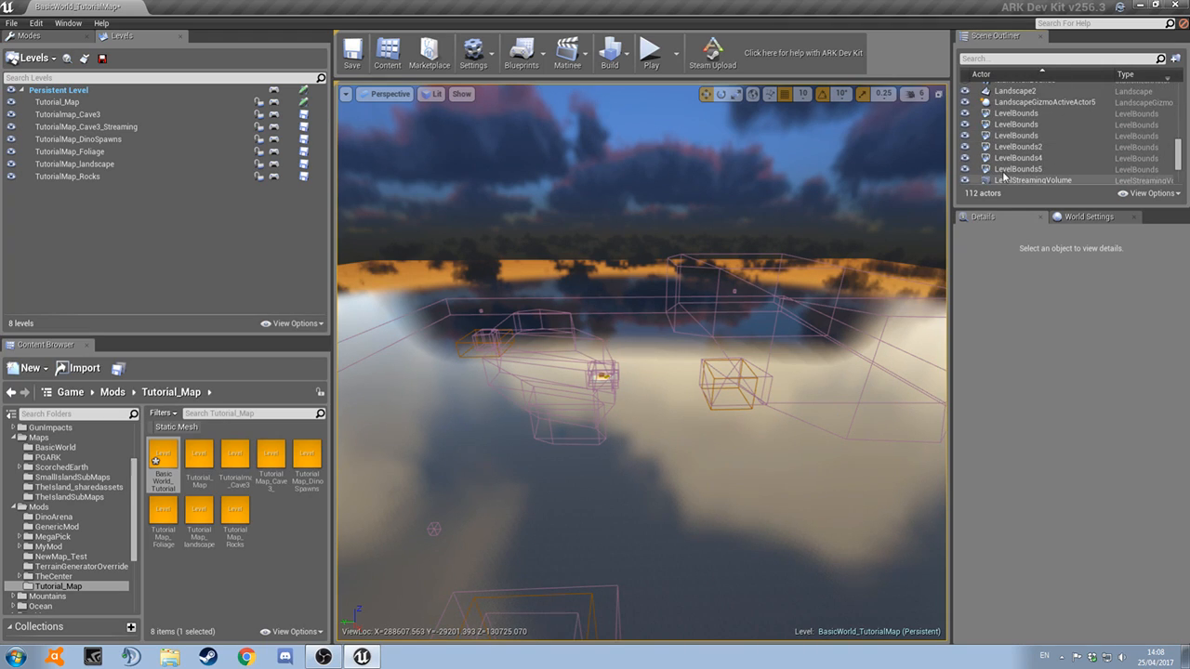
scroll("down", 3)
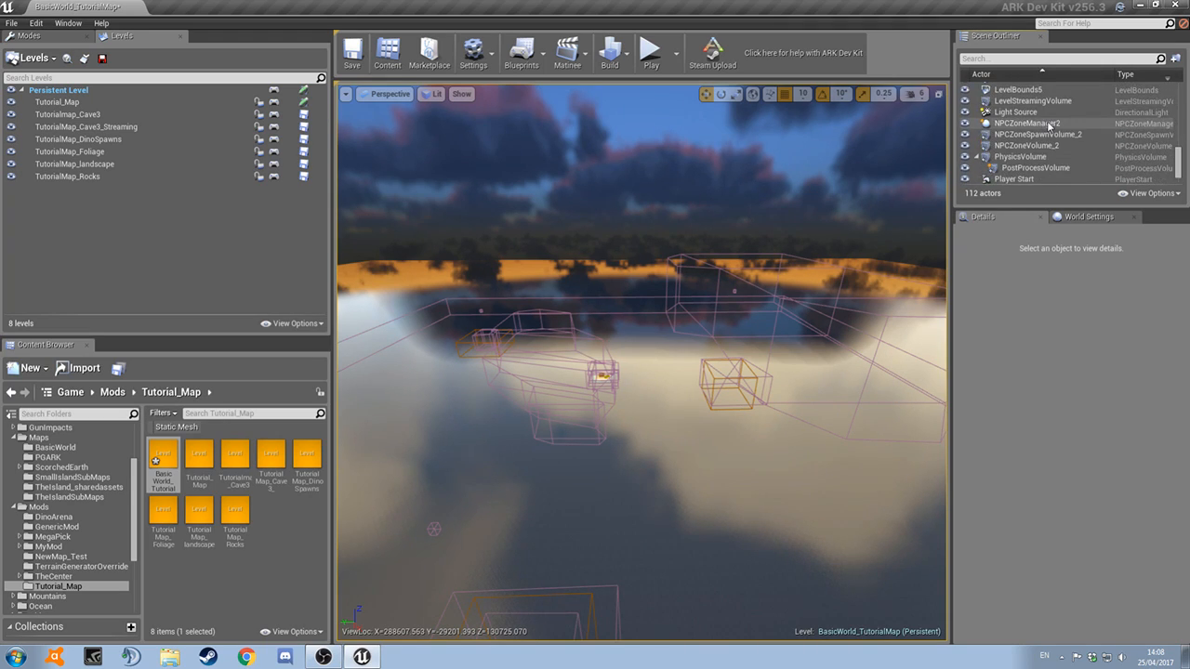
left_click(1034, 148)
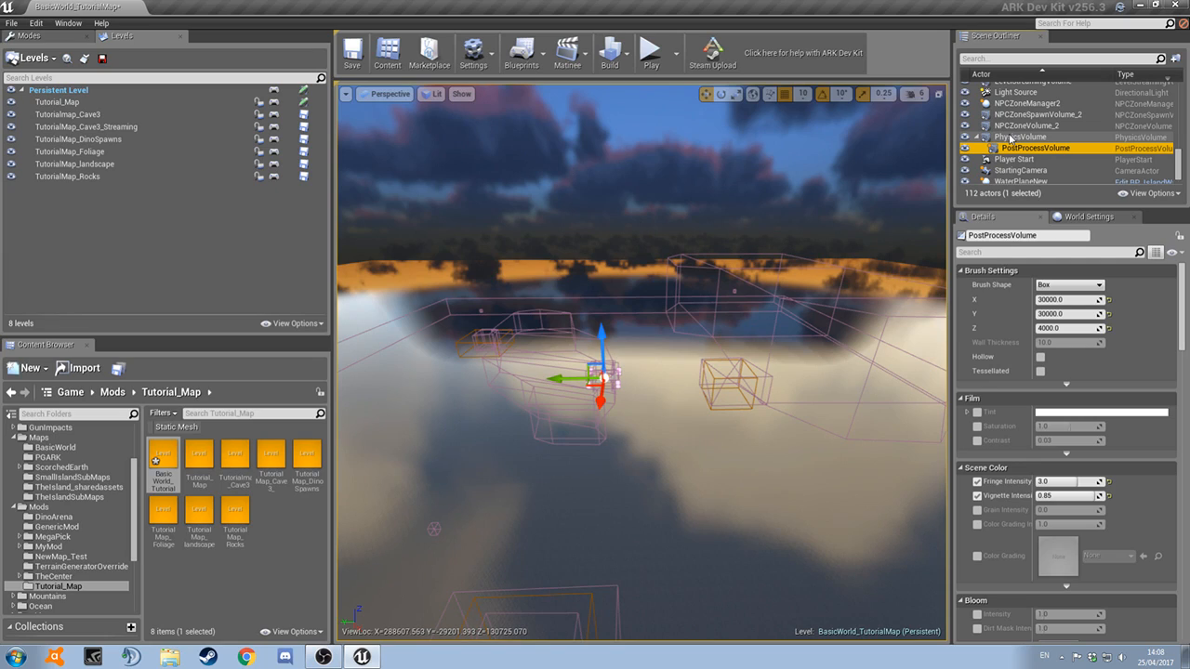
left_click(1019, 137)
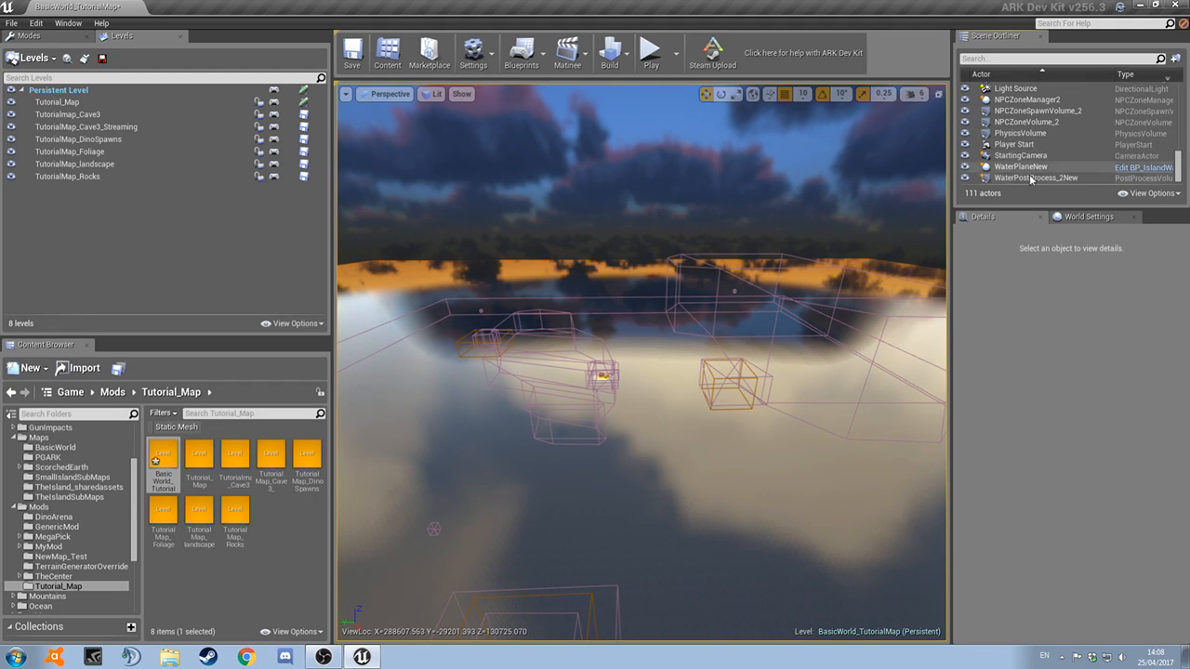
scroll("down", 3)
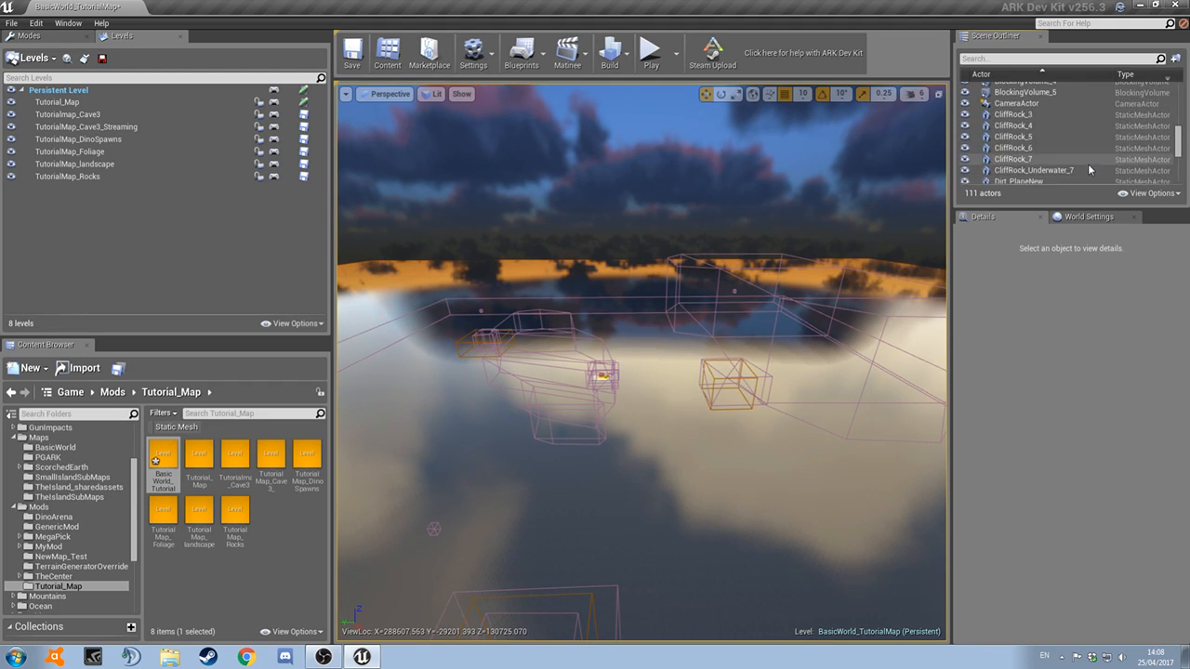
scroll("up", 3)
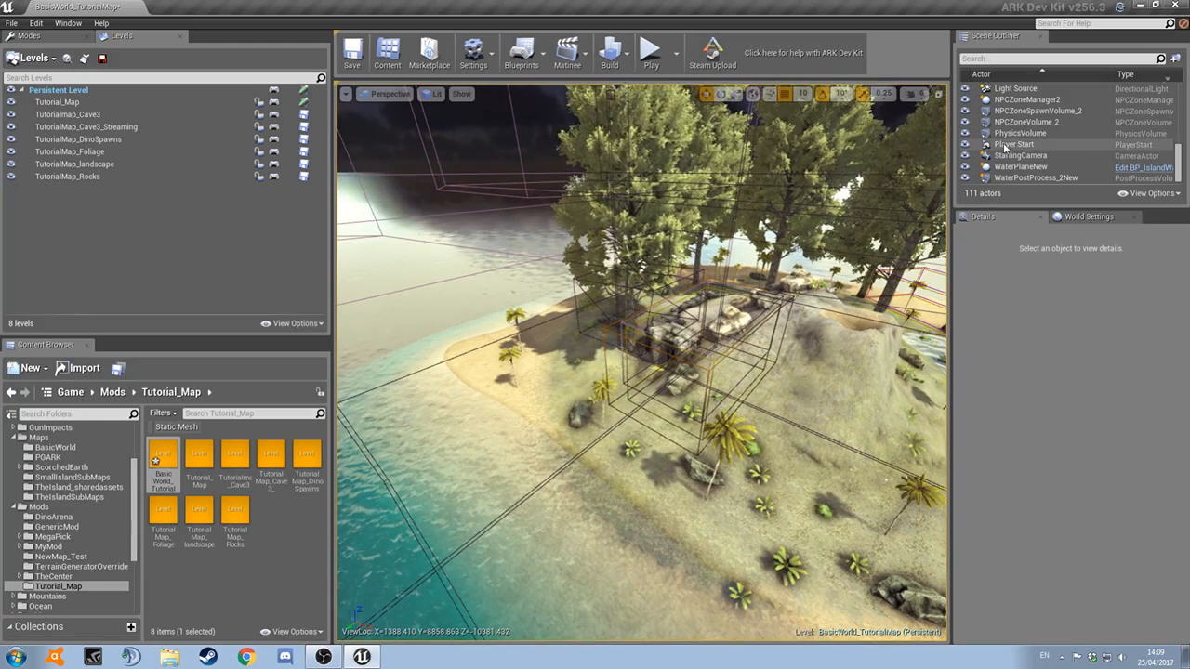
Open the map's Level Blueprint event graph from the Blueprints toolbar menu
left_click(1015, 145)
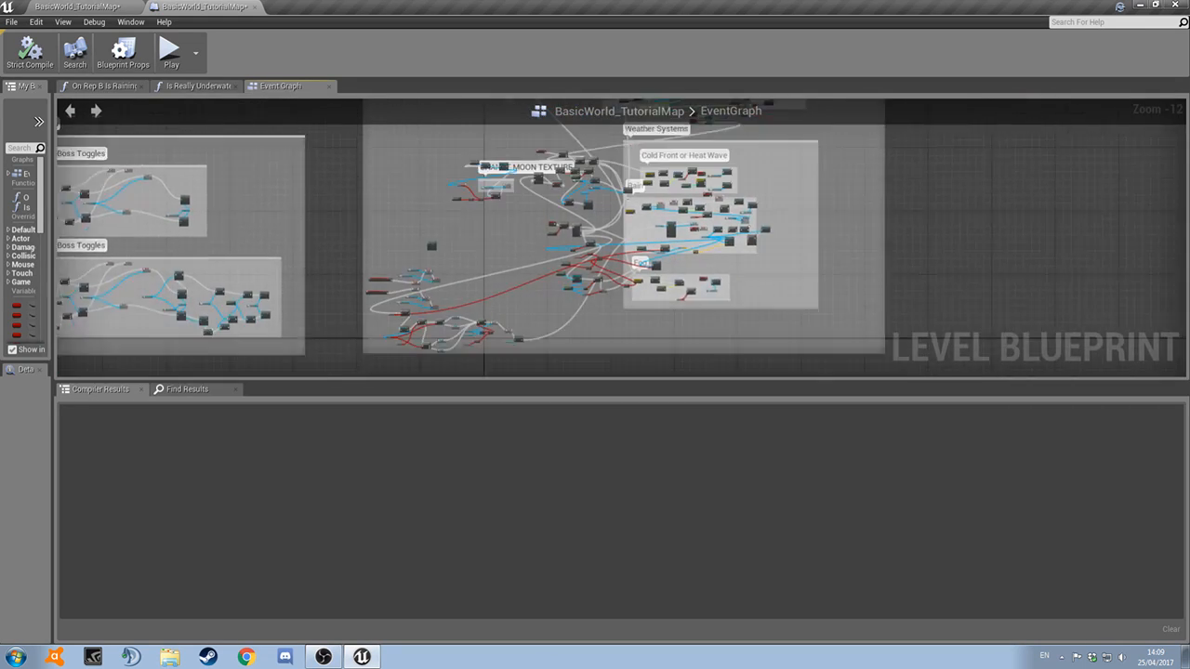
Compile the level blueprint's rain weather nodes and return to the map editor
scroll("up", 3)
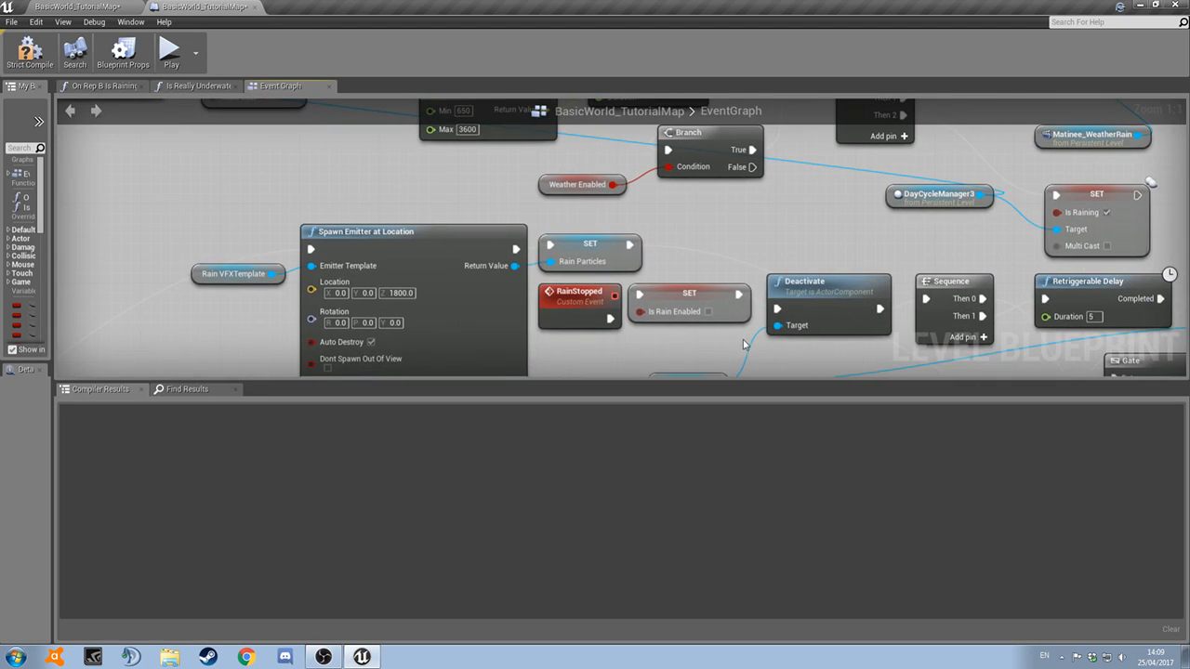
left_click(30, 52)
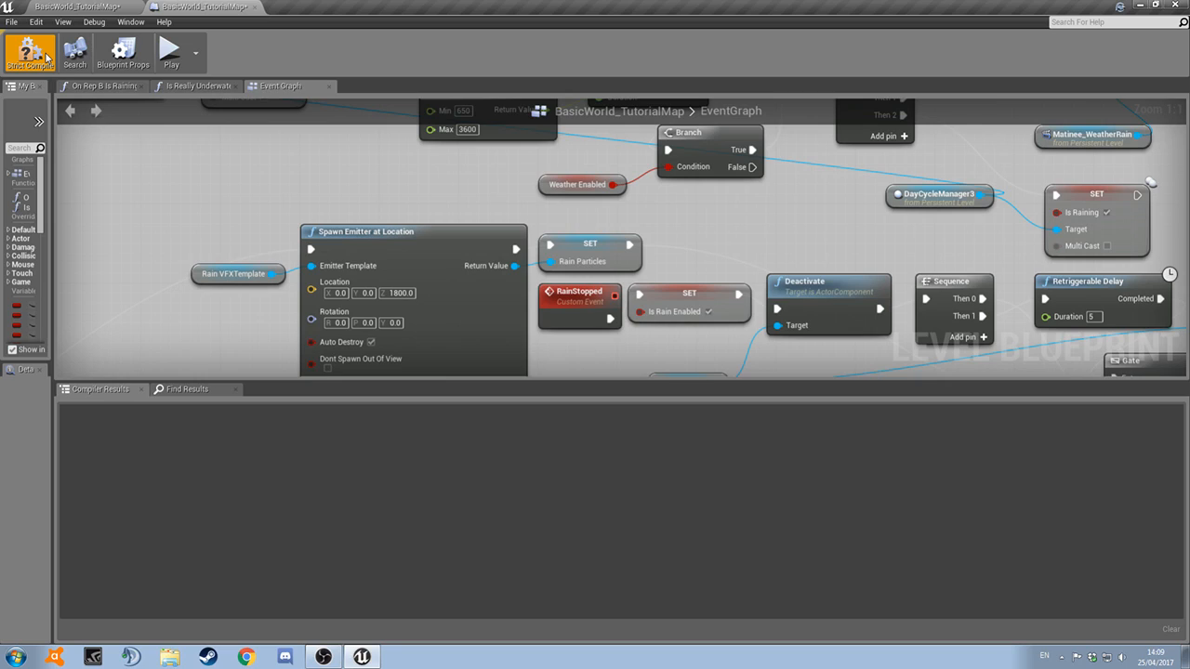
left_click(30, 52)
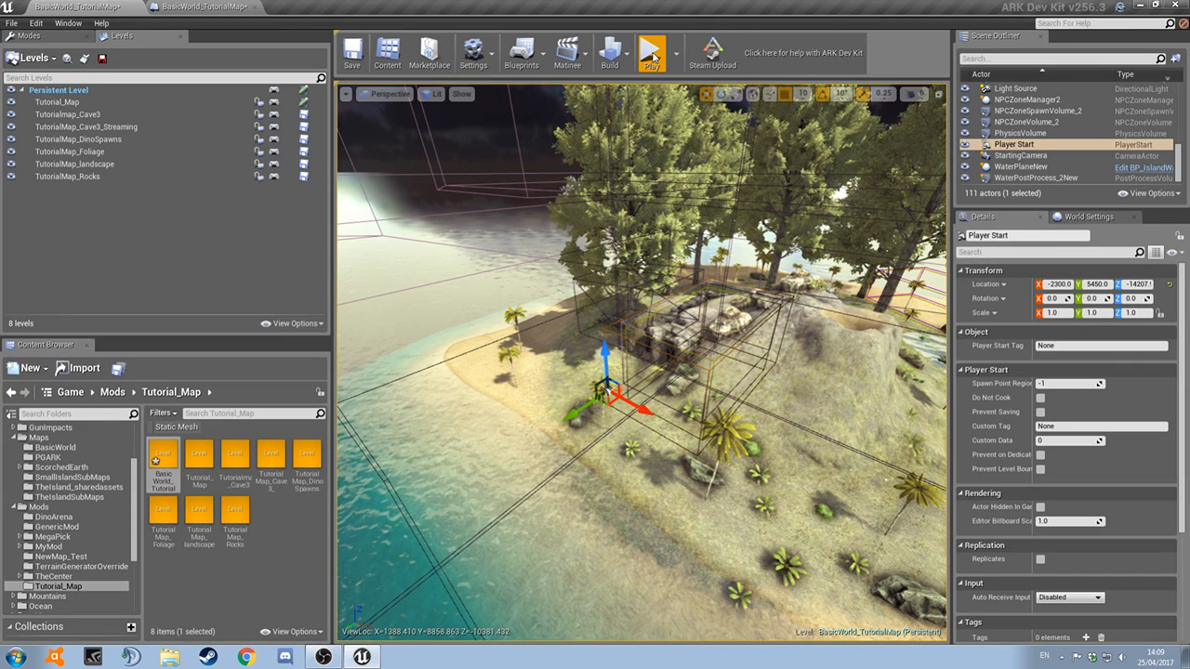
Run a playtest in the viewport, kill the character, and stop back in the editor
left_click(651, 52)
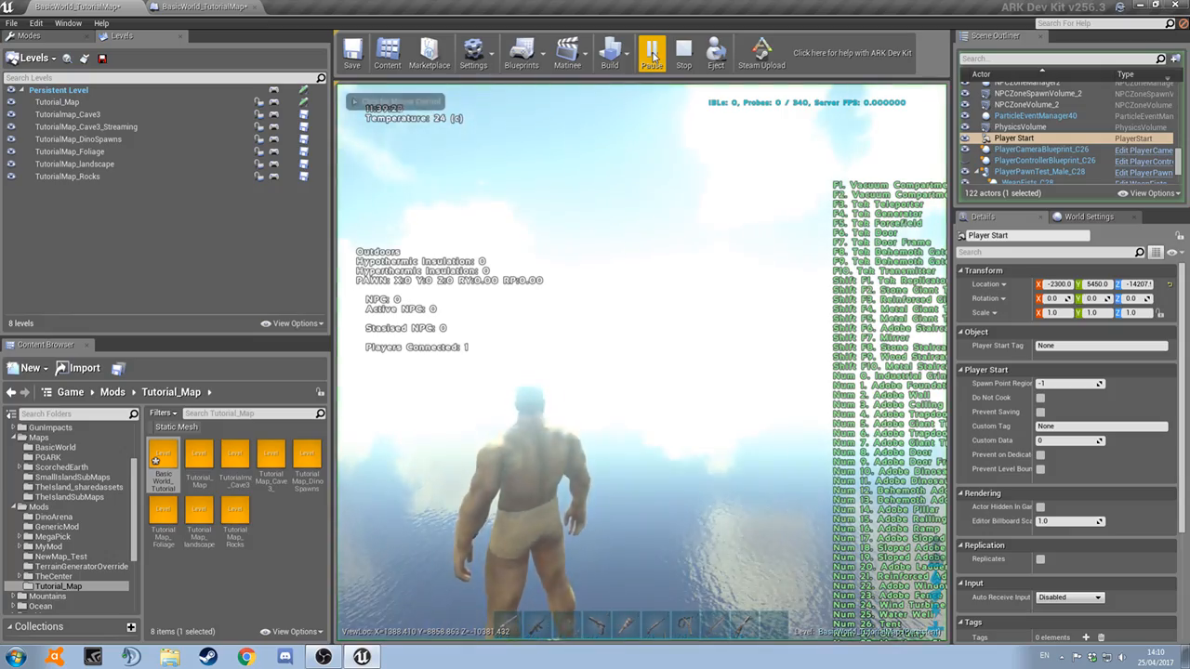
left_click(650, 52)
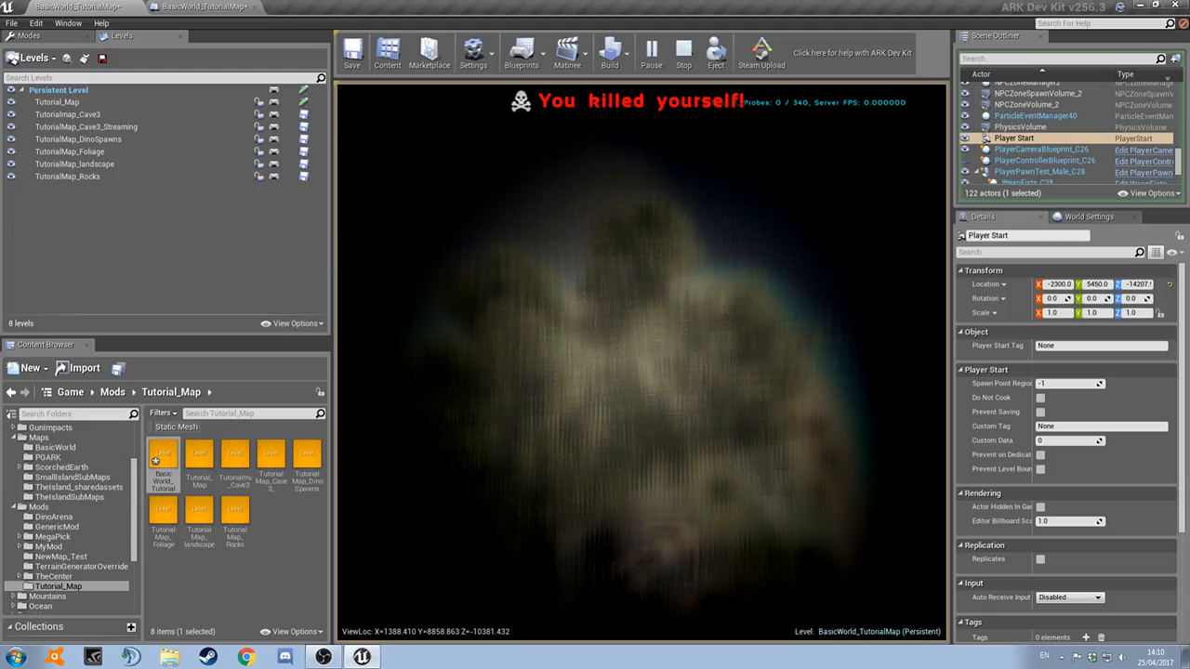
left_click(684, 52)
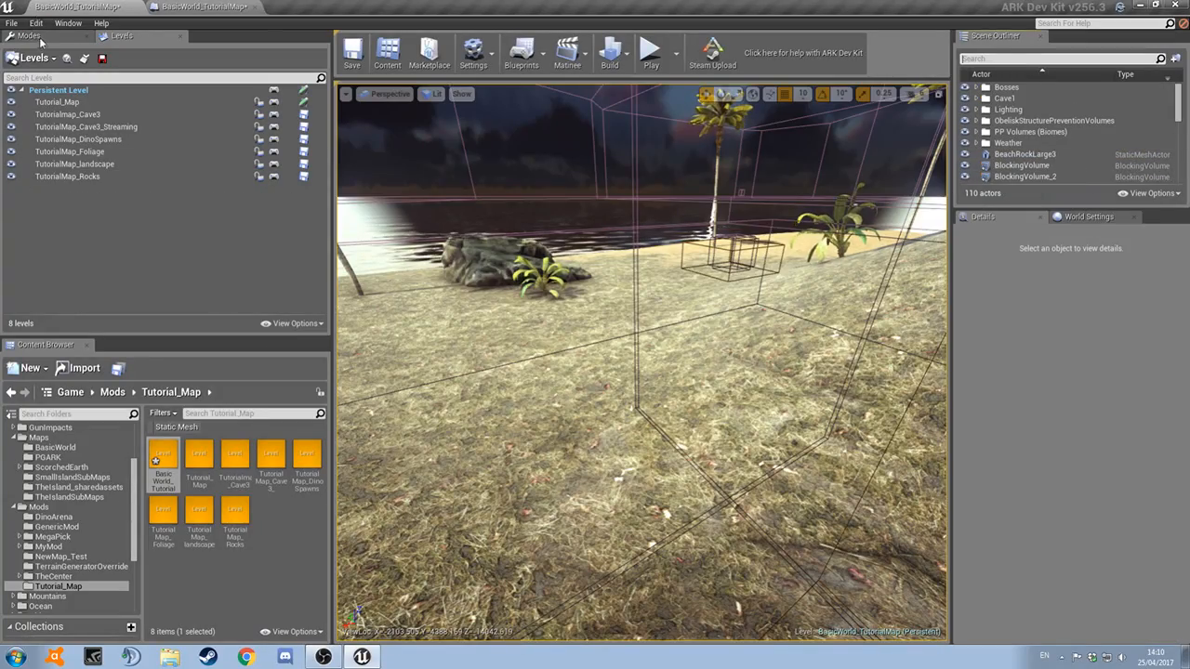
Drag the Player Start to a new spot on the hillside beside the rock
left_click(29, 35)
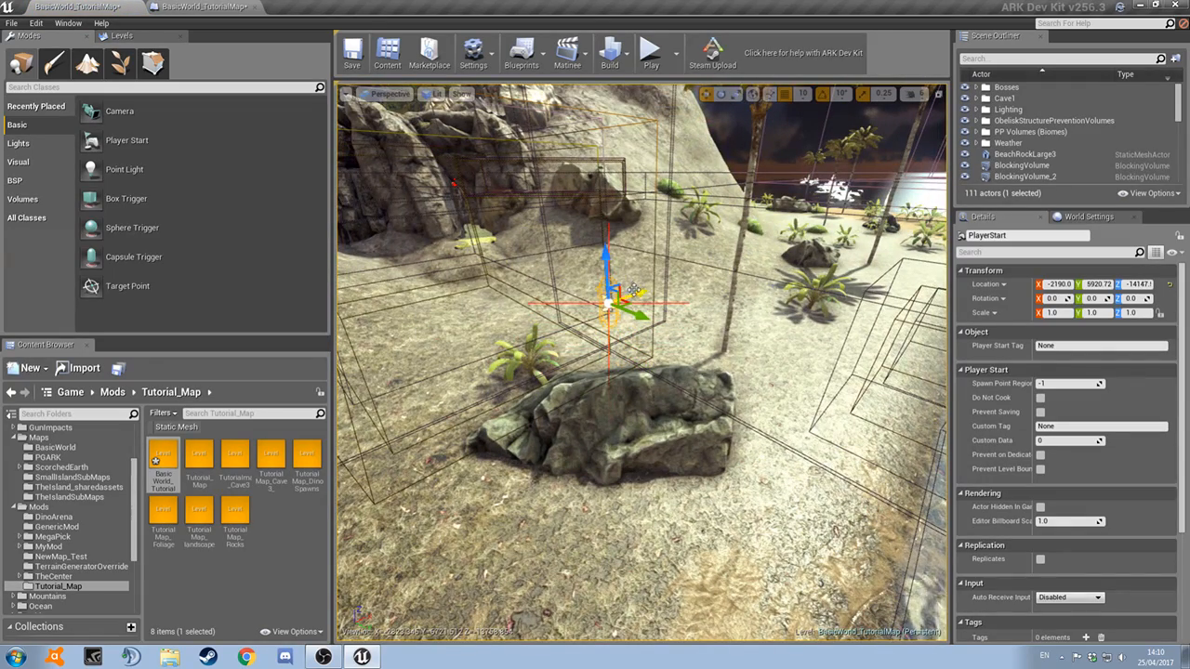
left_click_drag(604, 297, 670, 278)
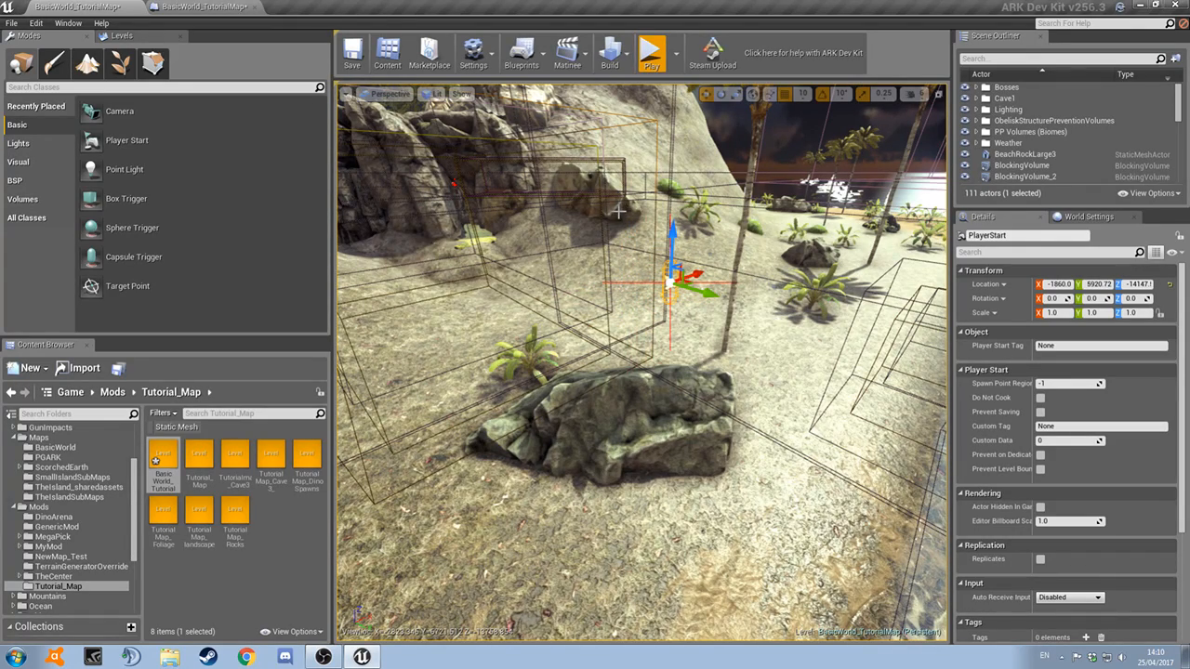
Launch a new playtest and enter a settimeofday console command to change the time of day
left_click(651, 52)
type("settimeofday")
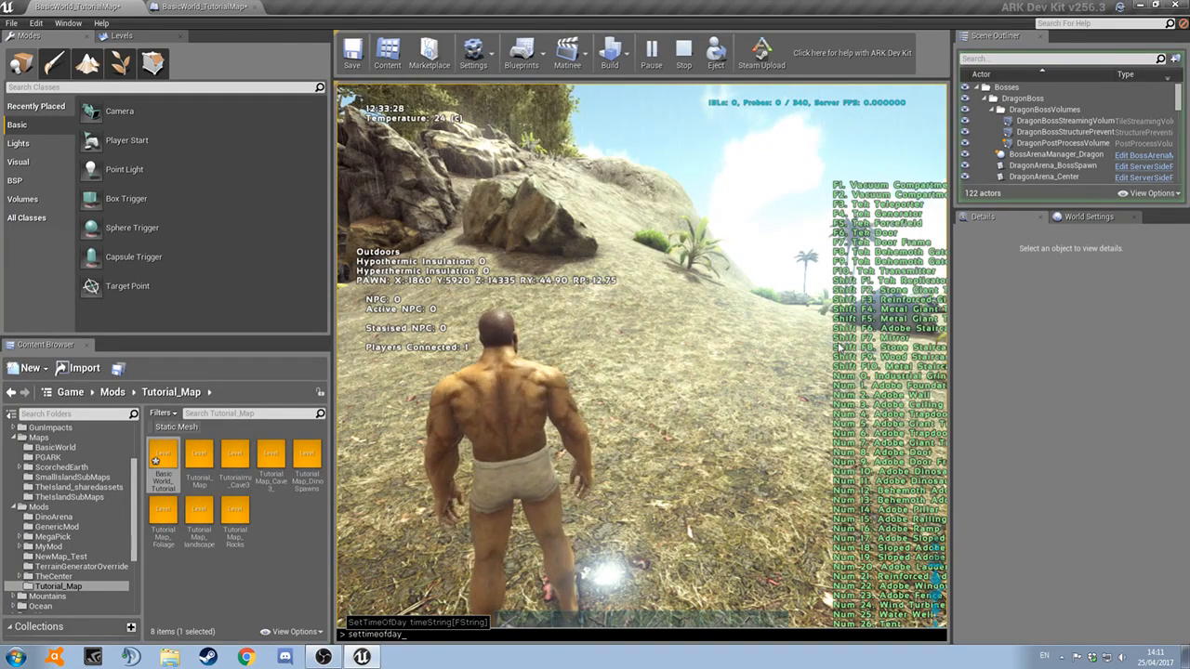
type("00 :")
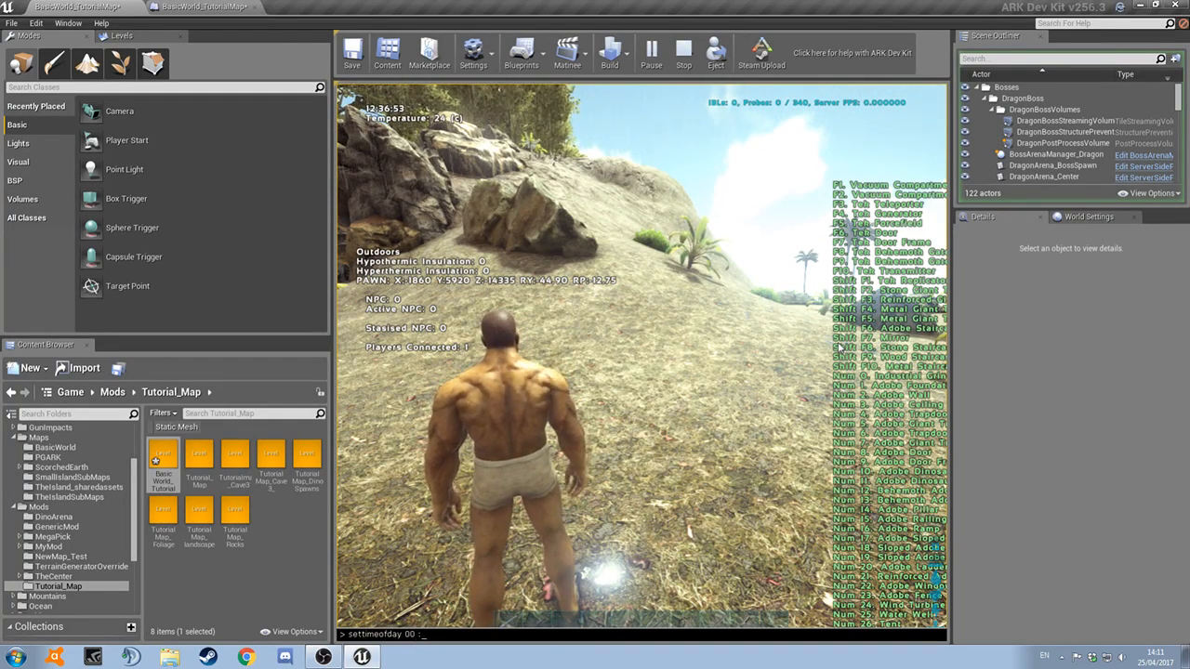